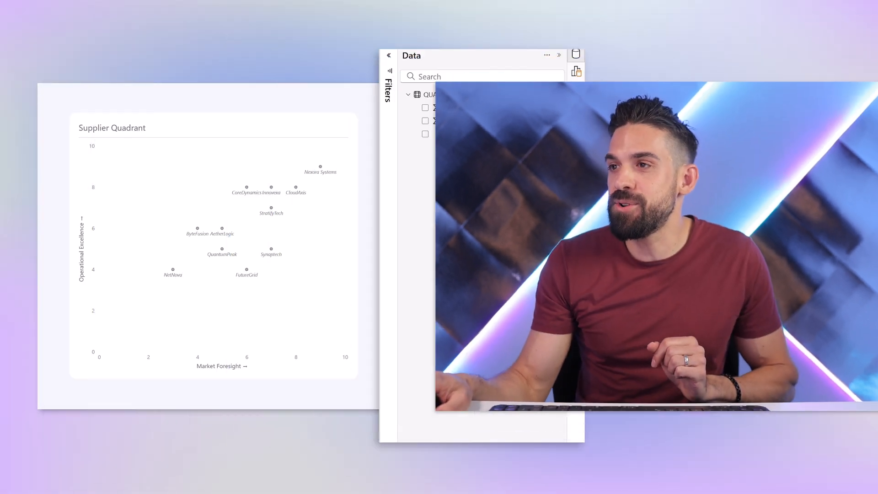
# Step: Select the Supplier Quadrant scatter chart and show its reference line formatting
pyautogui.click(214, 246)
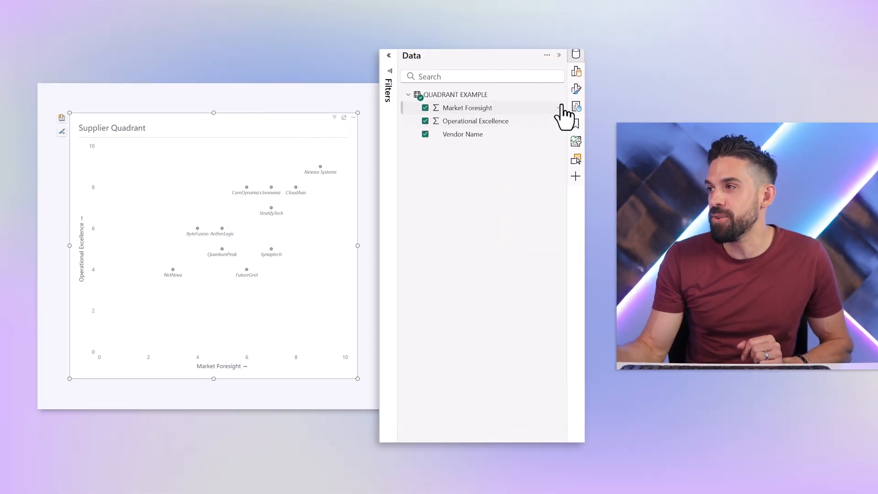
pyautogui.click(576, 89)
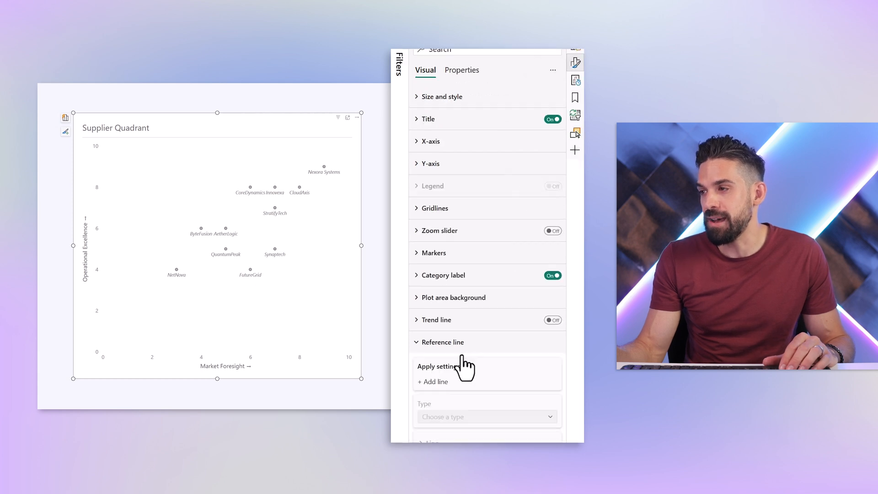
# Step: Add an X-axis constant line at value 5 with its width set to 0 px
pyautogui.click(433, 381)
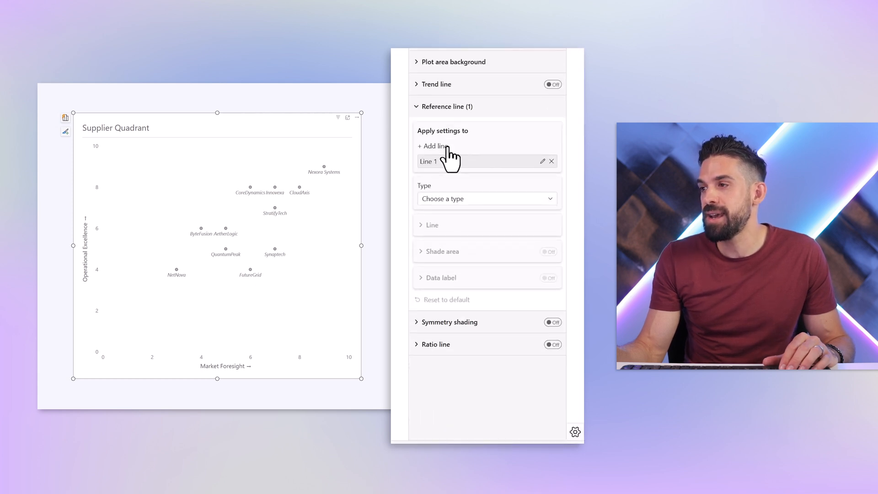
pyautogui.click(485, 198)
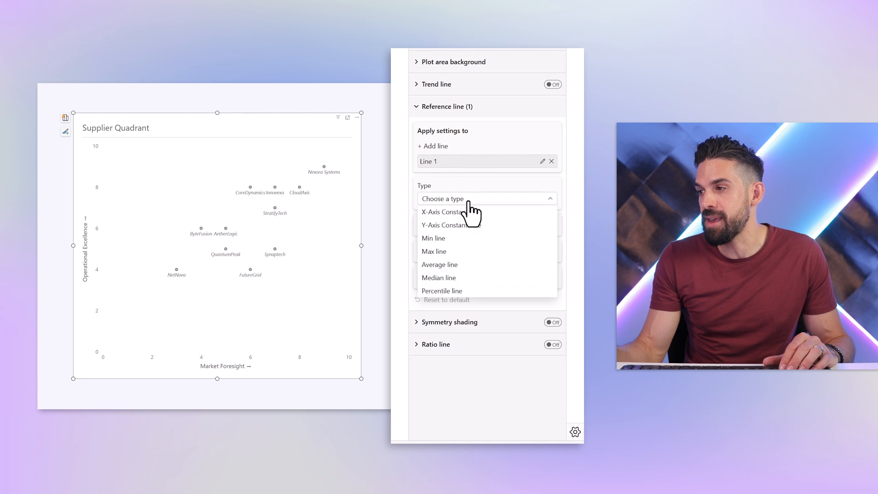
pyautogui.click(443, 212)
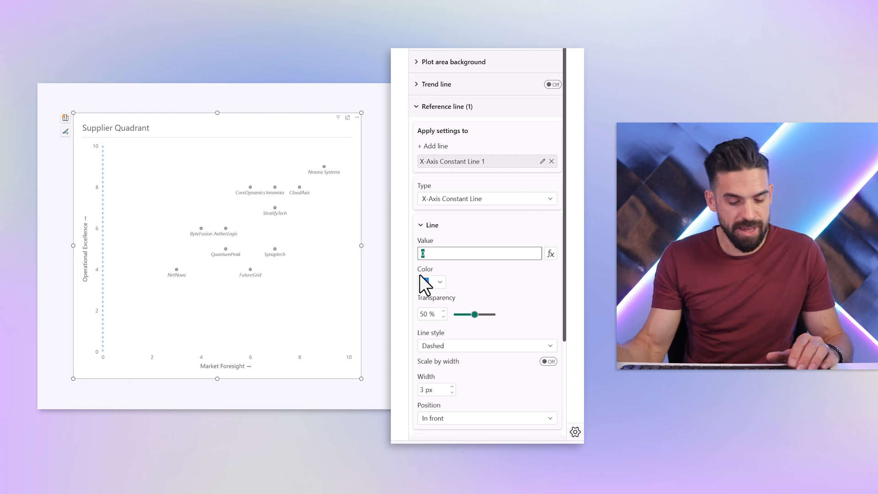
pyautogui.write('5')
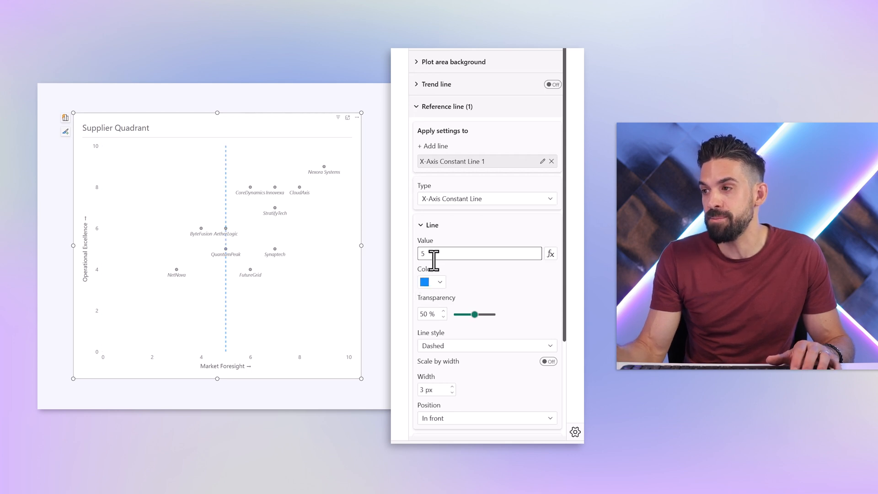
pyautogui.moveTo(469, 291)
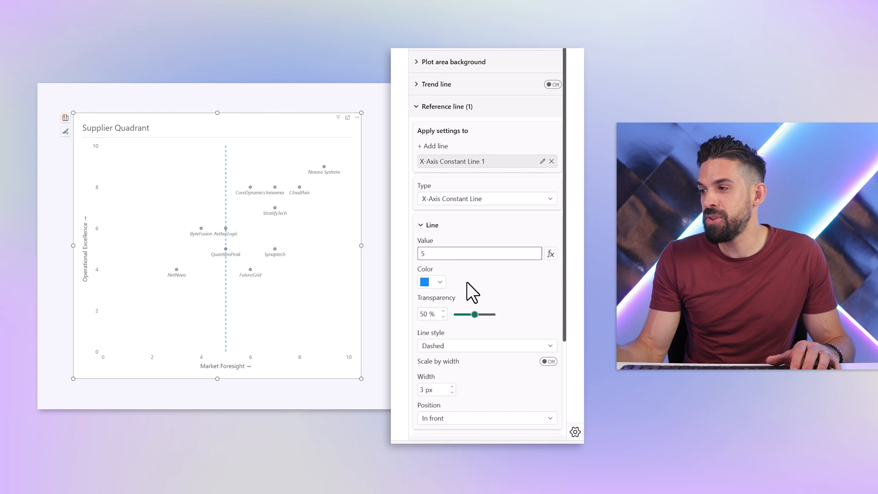
pyautogui.scroll(-3)
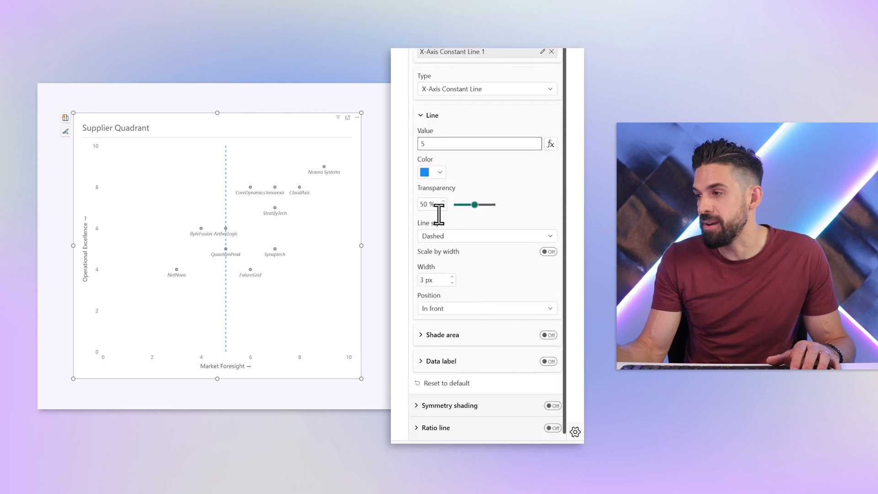
pyautogui.click(451, 283)
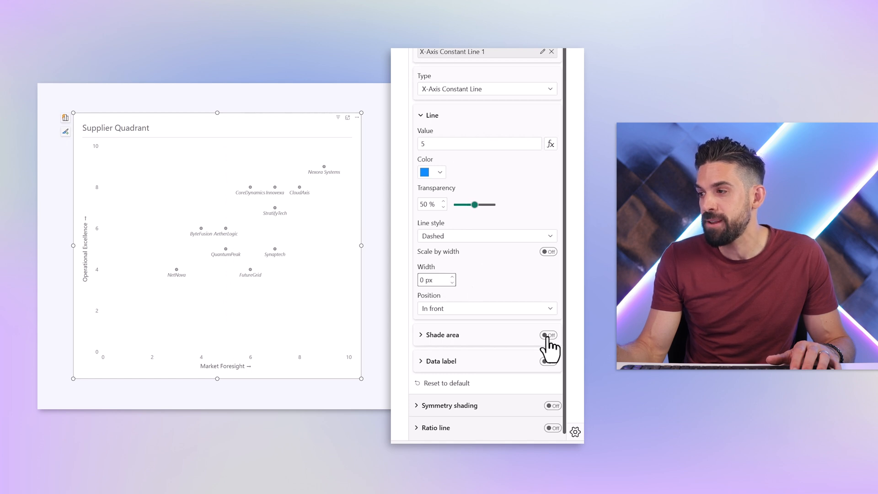
# Step: Shade the area before the line at 5 in light grey, position Before
pyautogui.click(548, 335)
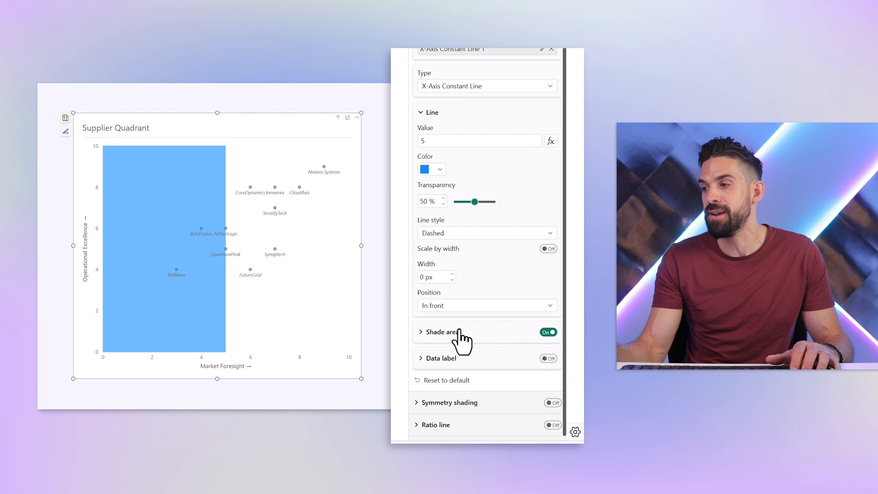
pyautogui.click(443, 331)
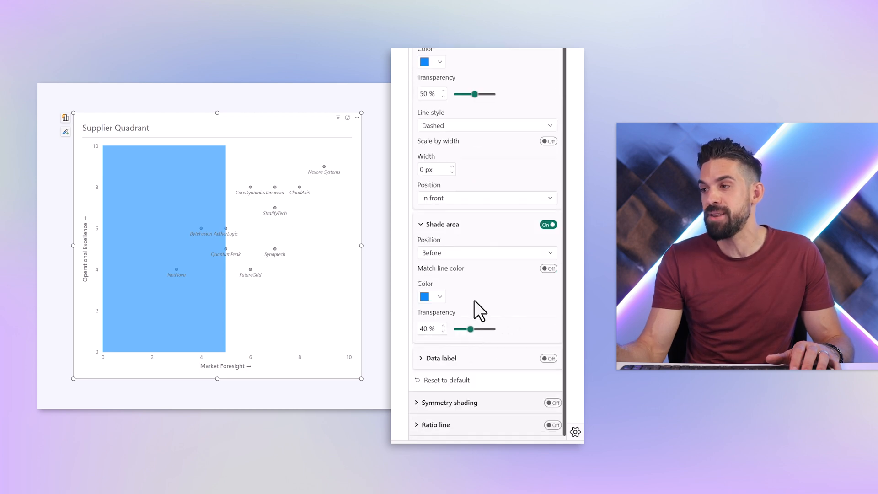
pyautogui.moveTo(225, 310)
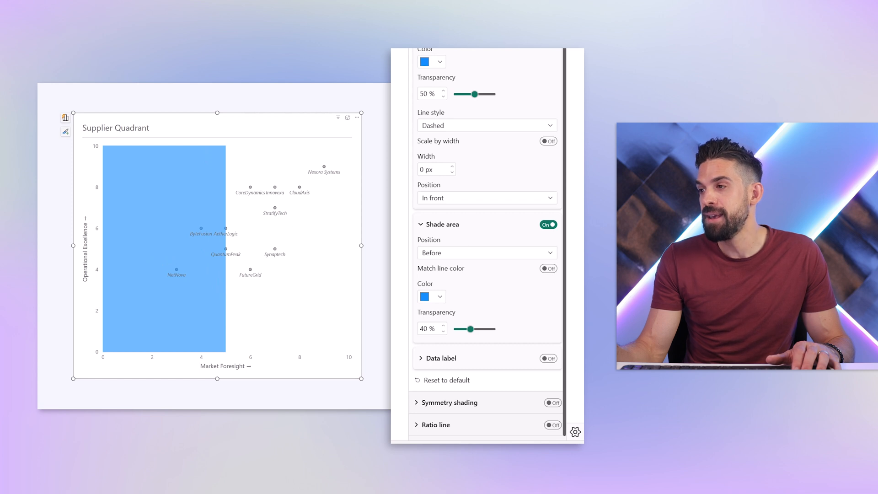
pyautogui.click(485, 253)
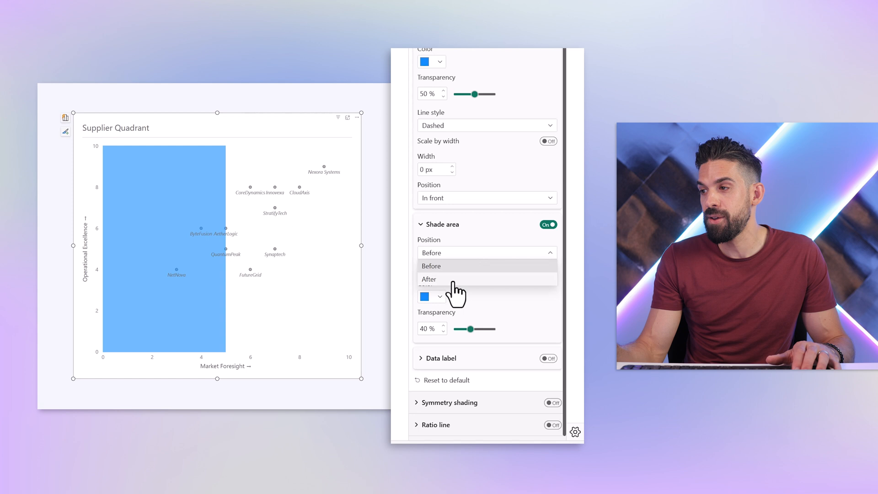
pyautogui.click(430, 252)
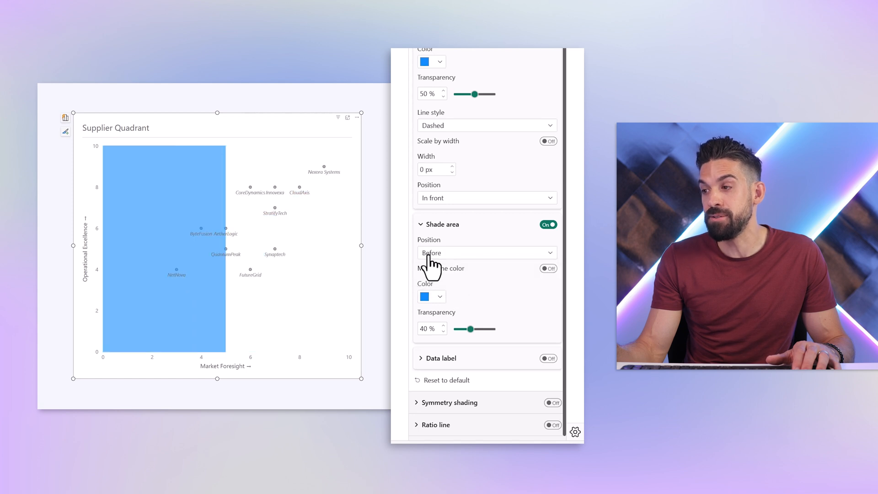
pyautogui.moveTo(443, 305)
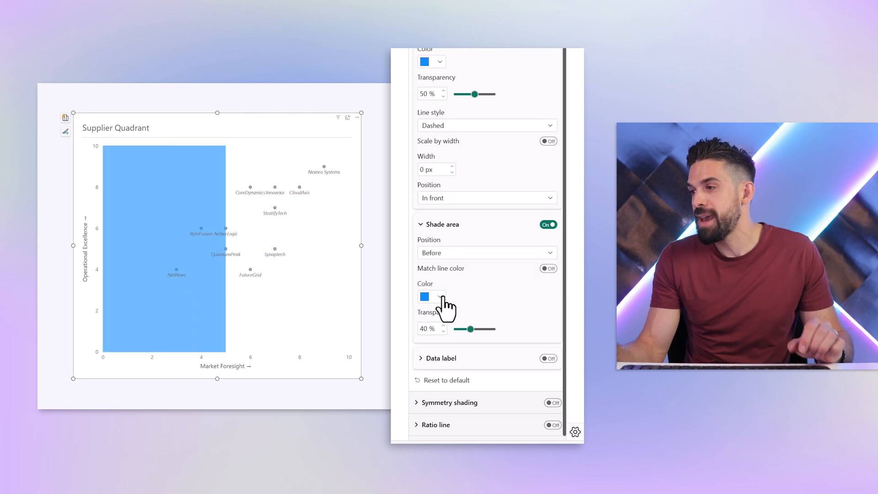
pyautogui.click(424, 296)
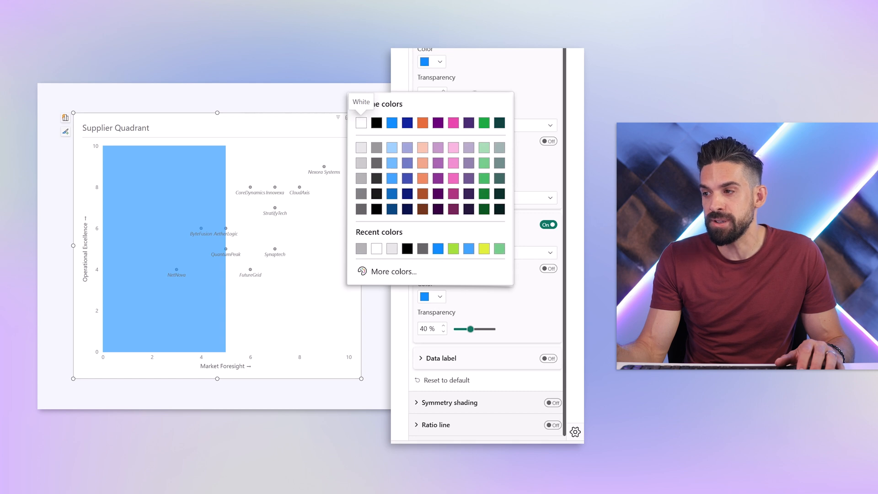
pyautogui.click(376, 248)
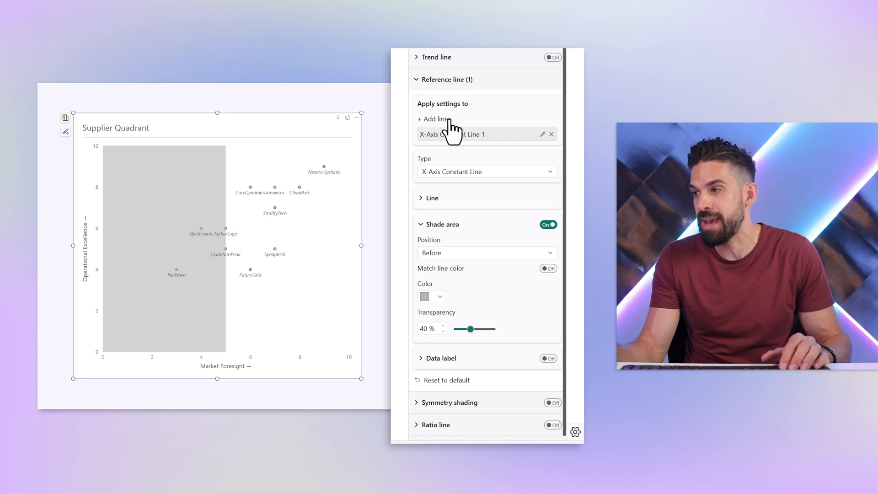
# Step: Add a second X-axis constant line with value 5
pyautogui.click(434, 119)
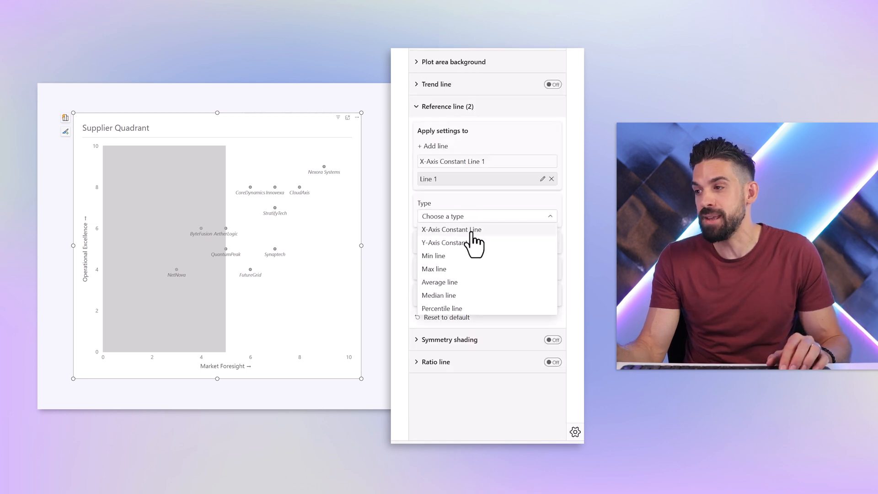
pyautogui.click(451, 229)
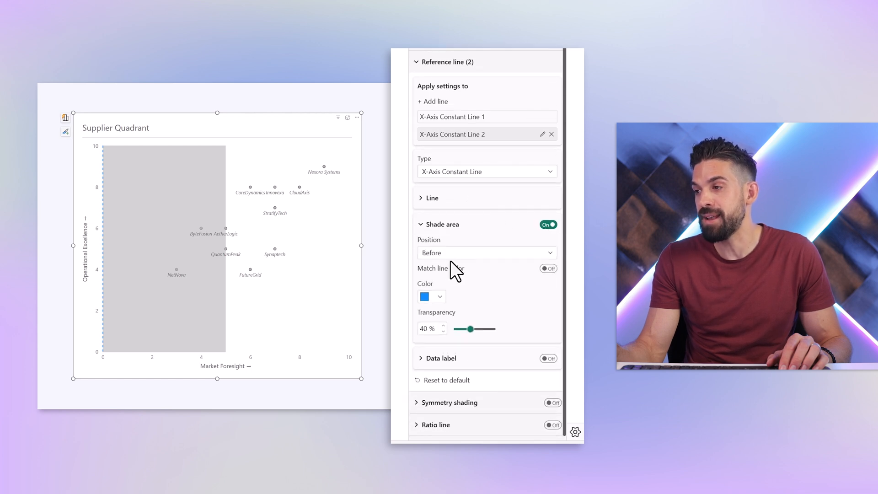
pyautogui.moveTo(454, 261)
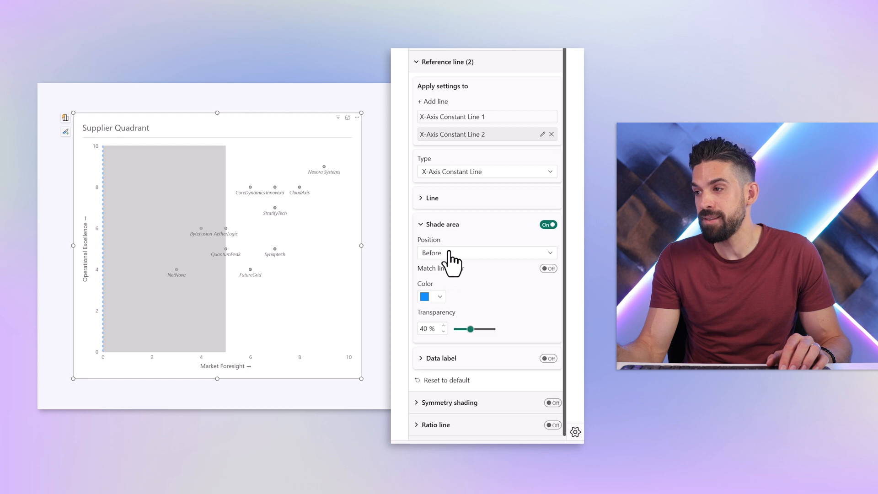
pyautogui.click(431, 198)
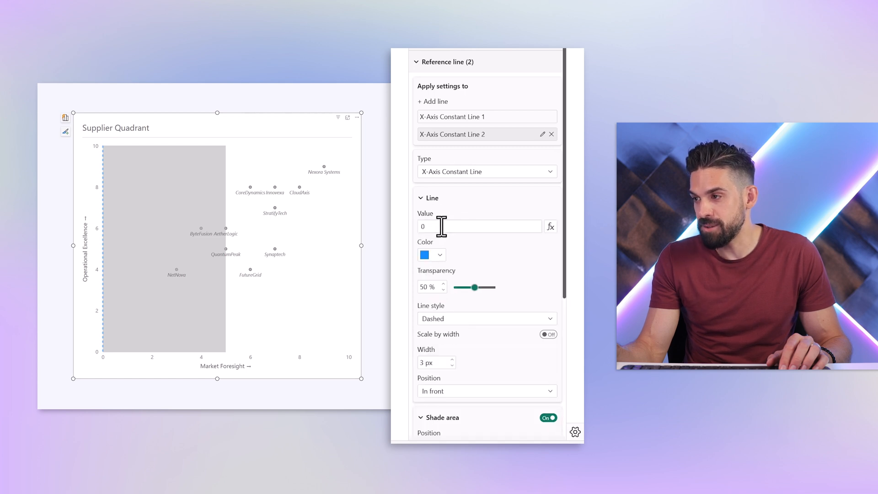
pyautogui.write('5')
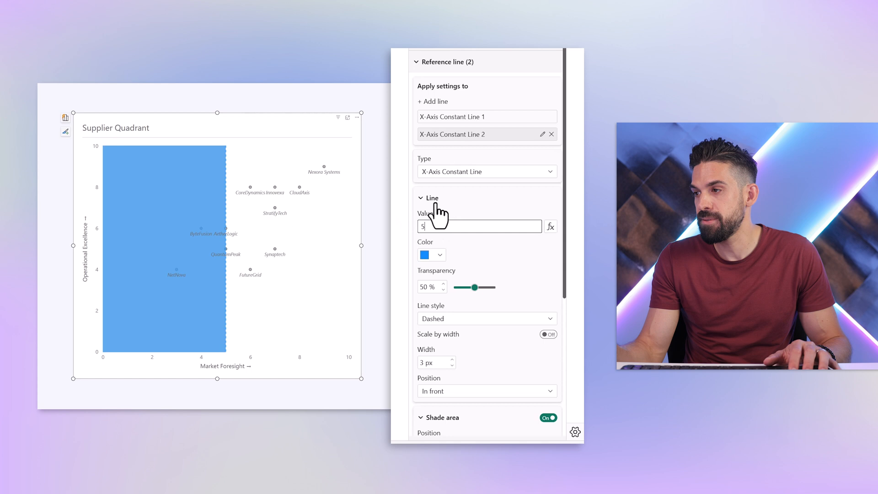
pyautogui.click(420, 198)
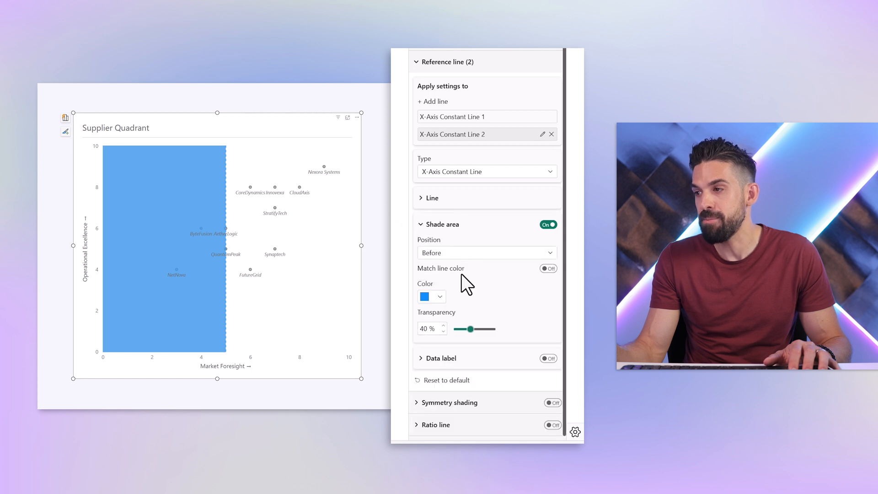
# Step: Shade the area after the second line in yellow
pyautogui.click(486, 252)
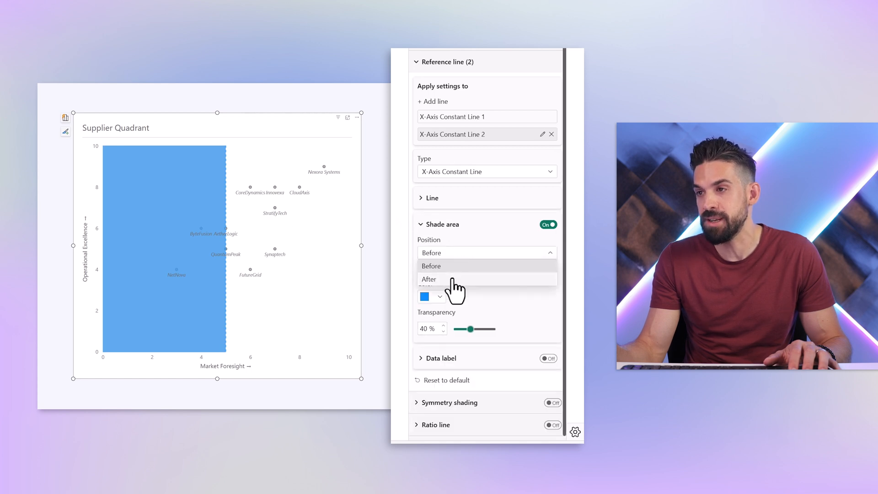
pyautogui.click(429, 280)
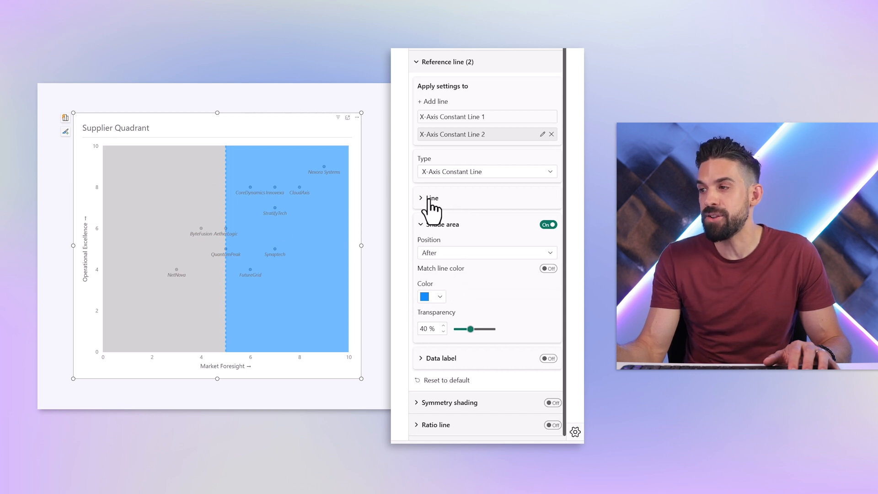
pyautogui.click(431, 198)
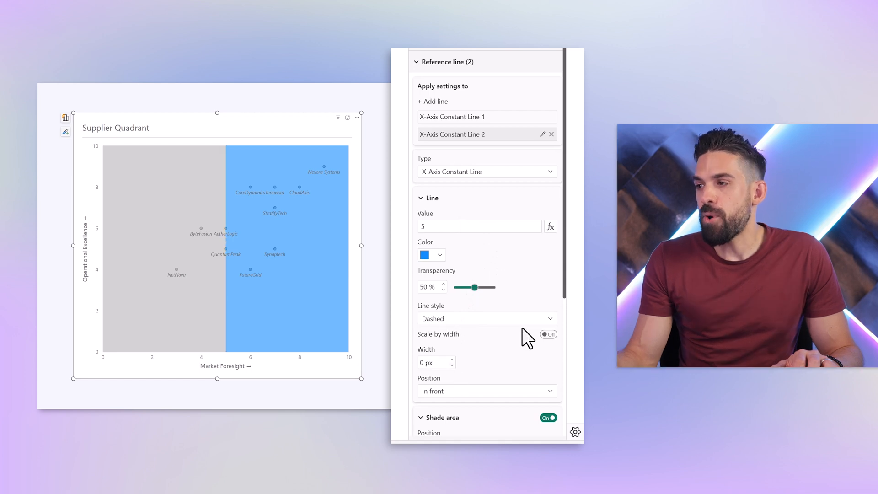
pyautogui.click(431, 255)
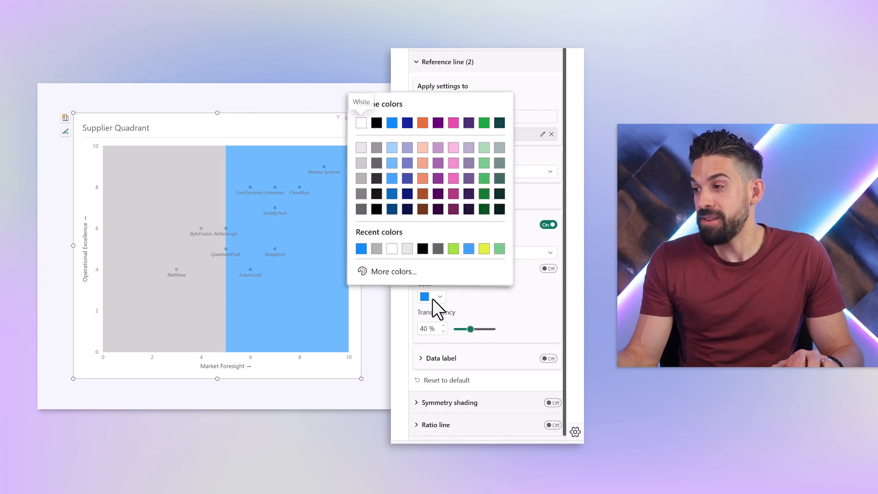
pyautogui.click(392, 271)
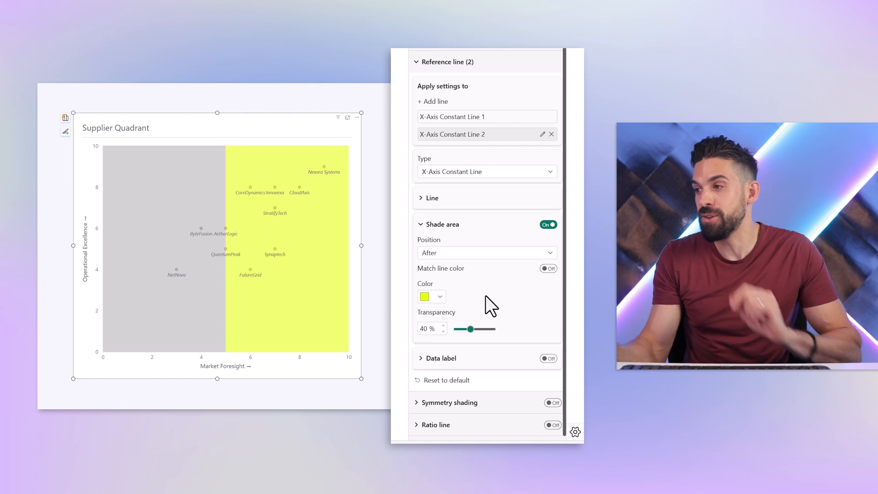
# Step: Add a Y-axis constant line at value 5 on Operational Excellence
pyautogui.click(433, 101)
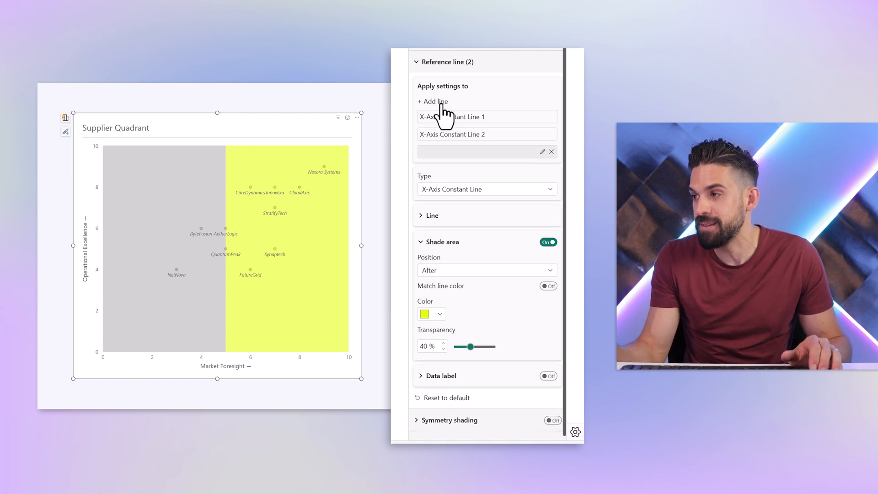
pyautogui.click(432, 101)
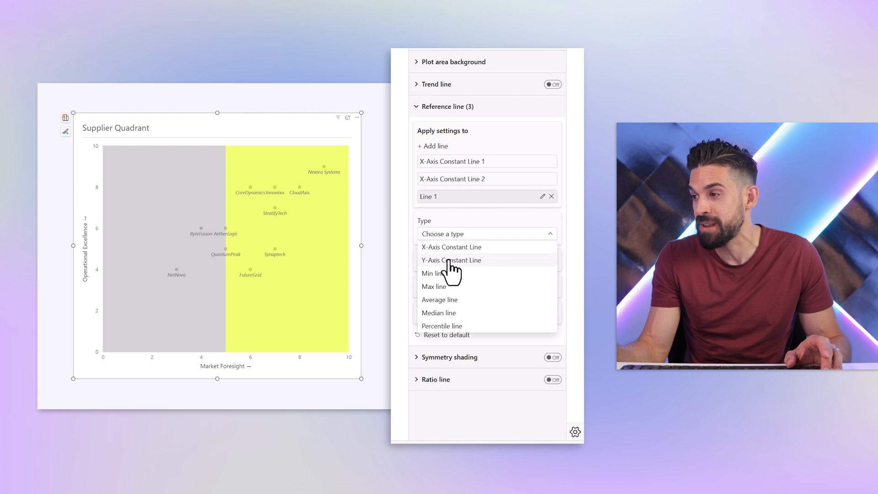
pyautogui.click(451, 260)
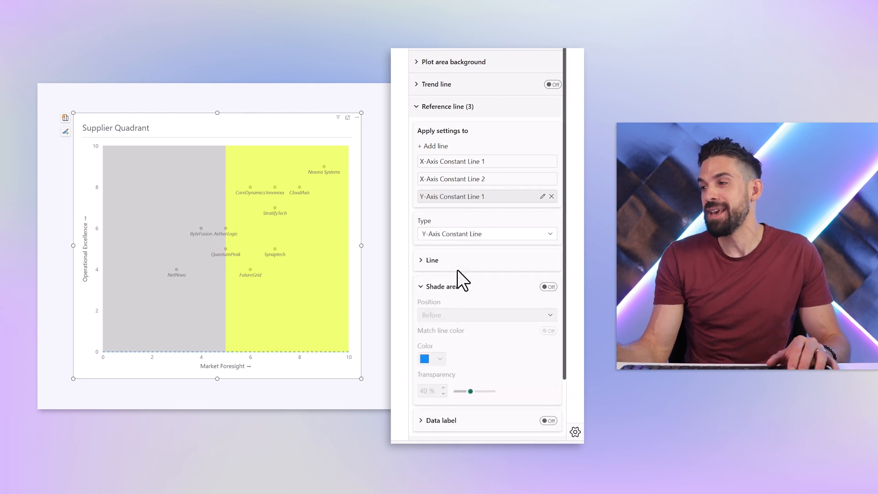
pyautogui.click(432, 260)
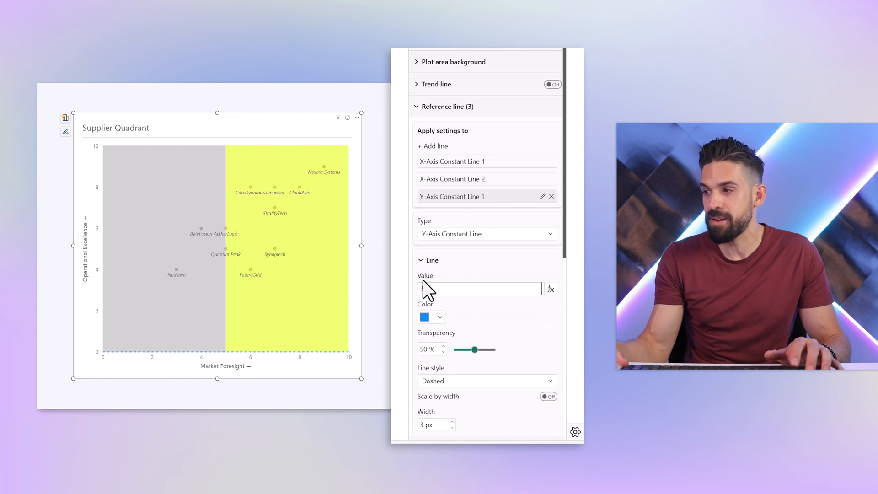
pyautogui.write('5')
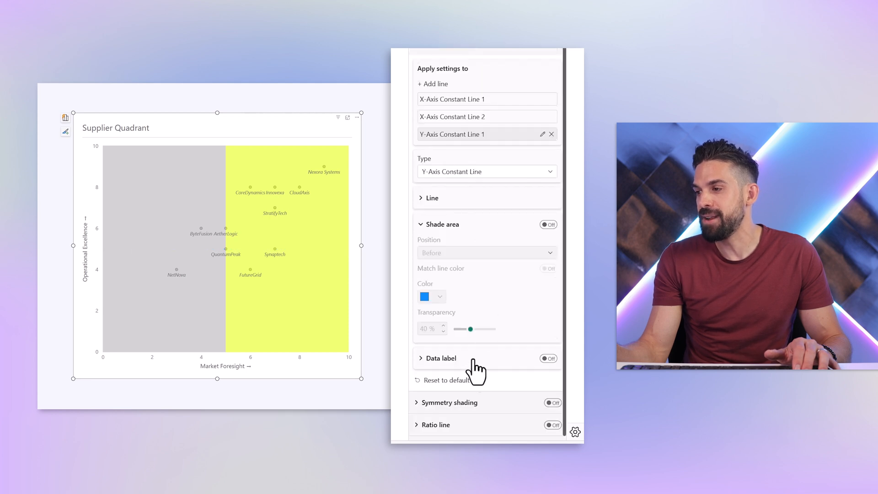
pyautogui.moveTo(488, 374)
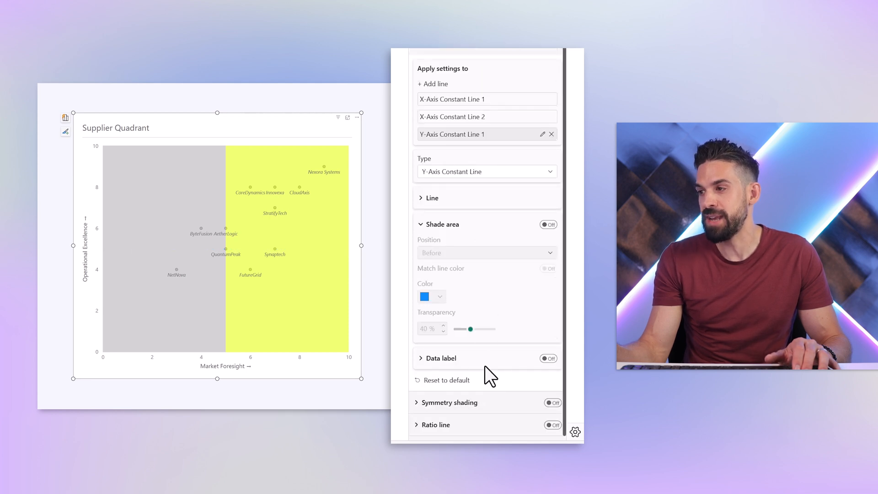
# Step: Shade the area above the Y-axis line at 5 in blue, forming four quadrants
pyautogui.click(548, 225)
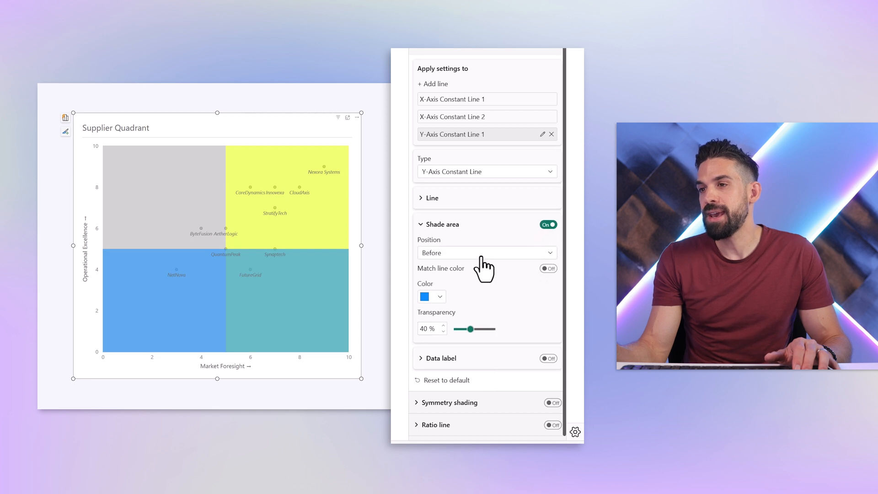
pyautogui.moveTo(125, 227)
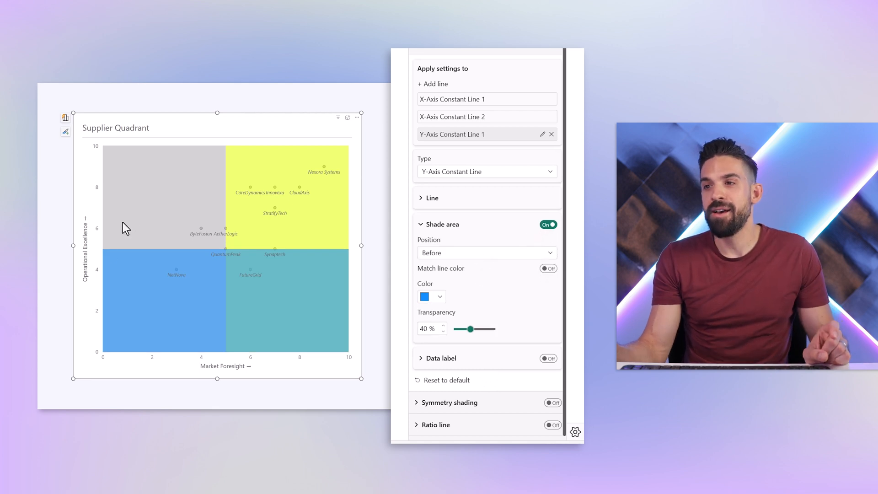
pyautogui.moveTo(253, 228)
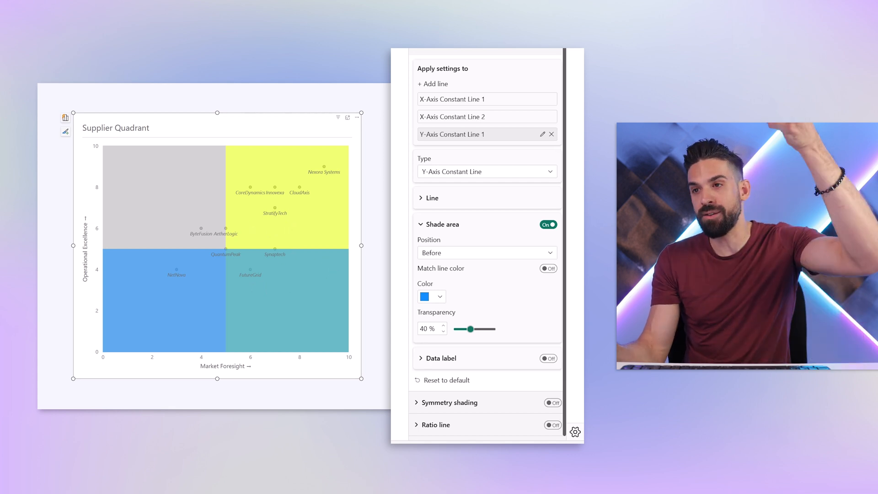
pyautogui.click(486, 252)
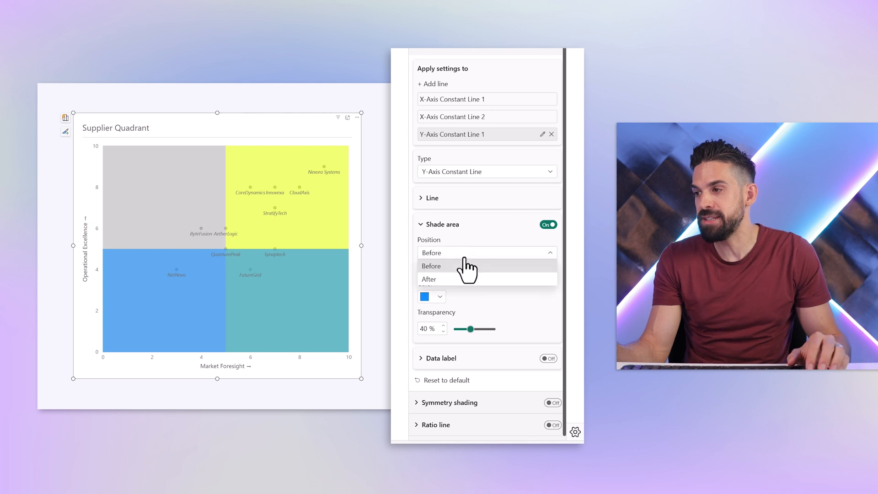
pyautogui.click(429, 279)
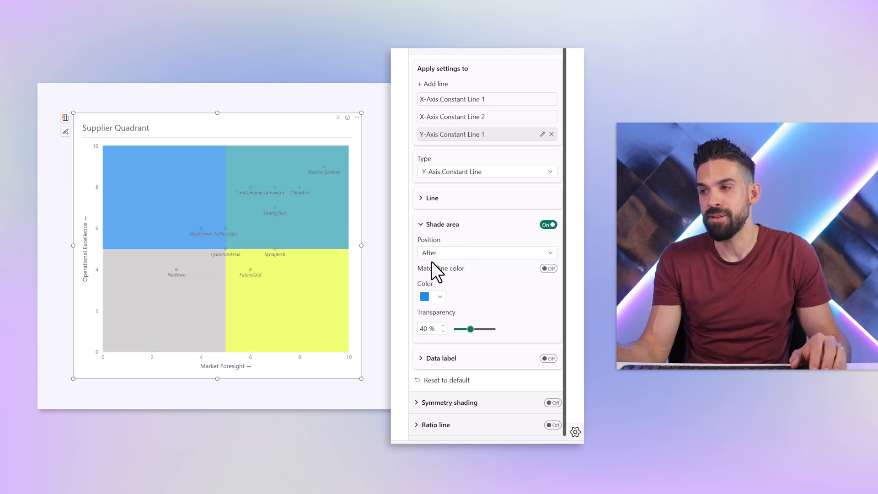
pyautogui.moveTo(492, 303)
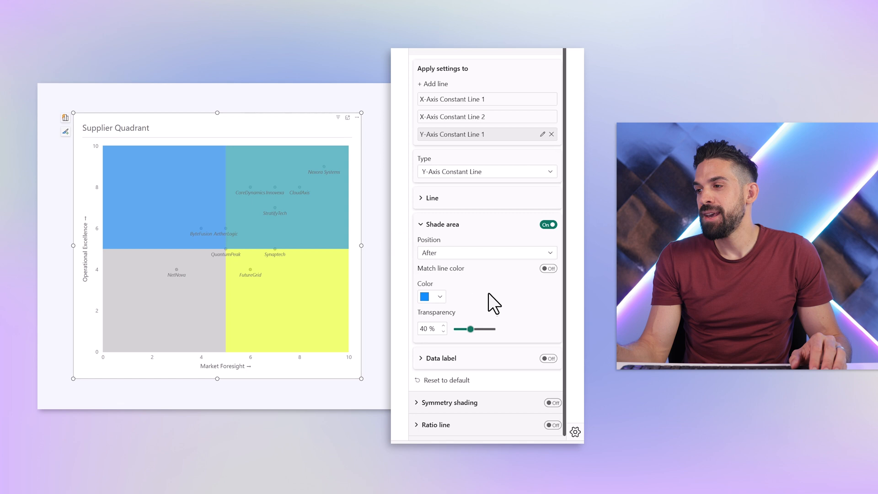
pyautogui.moveTo(473, 329)
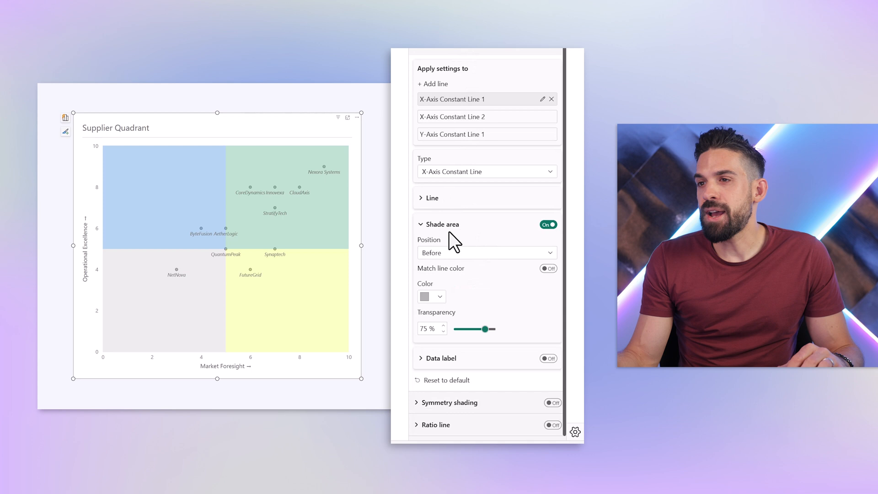
# Step: Review the supplier markers' colour and border settings under Markers
pyautogui.click(399, 56)
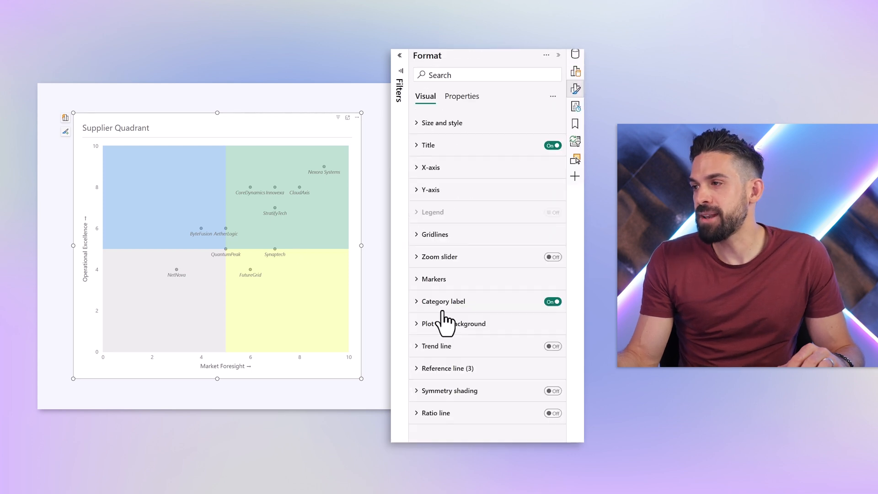
pyautogui.click(433, 279)
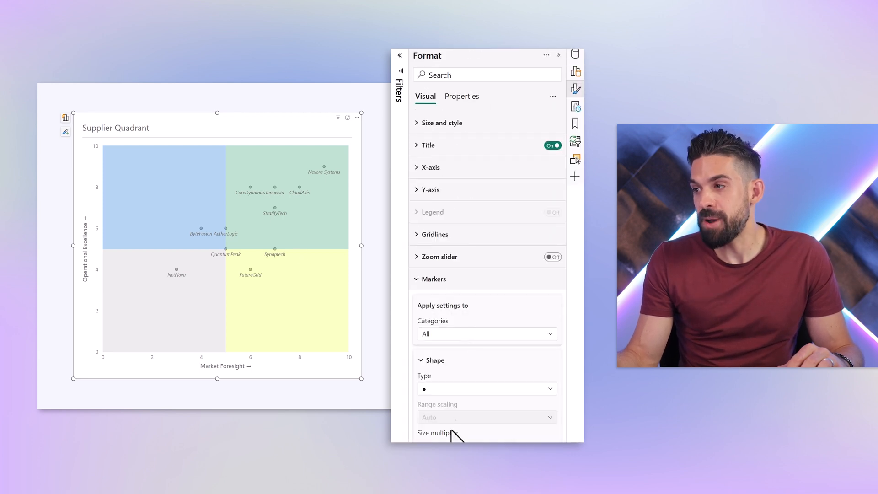
pyautogui.scroll(-3)
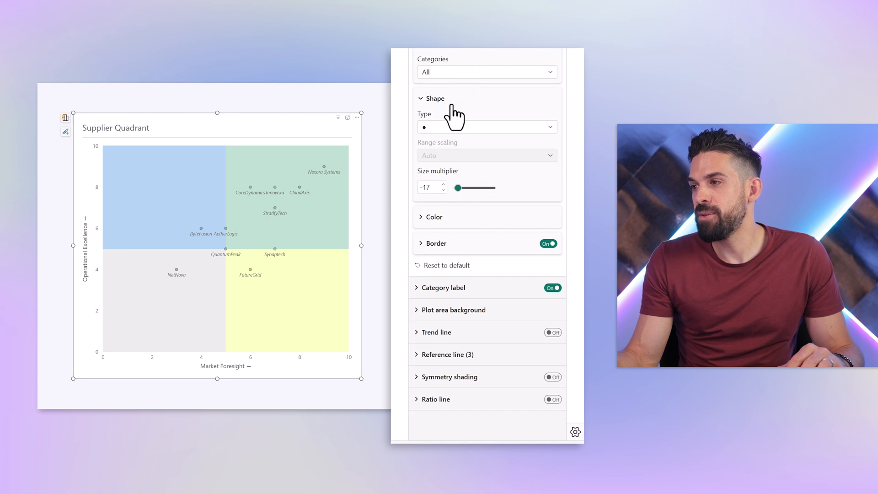
pyautogui.moveTo(458, 138)
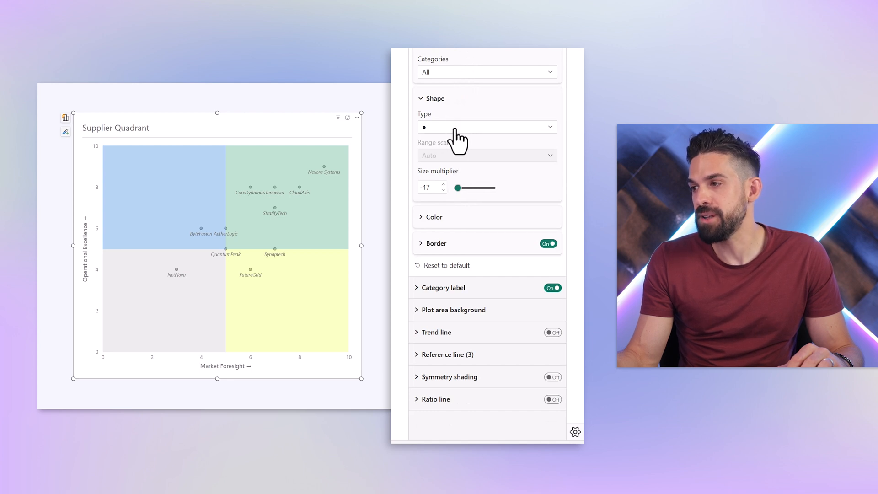
pyautogui.moveTo(448, 235)
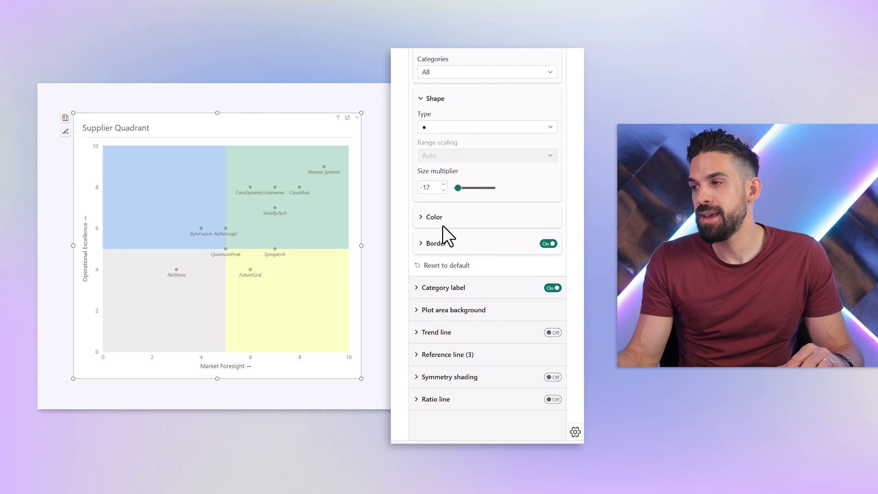
pyautogui.click(434, 217)
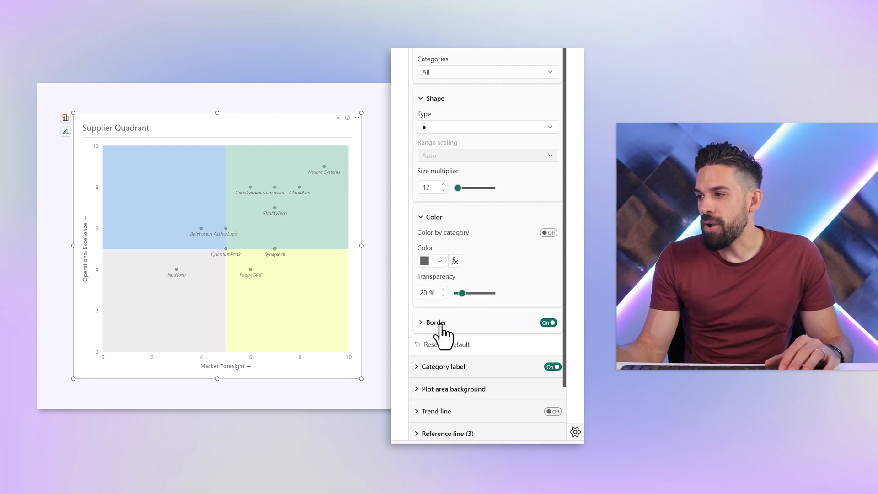
pyautogui.click(424, 322)
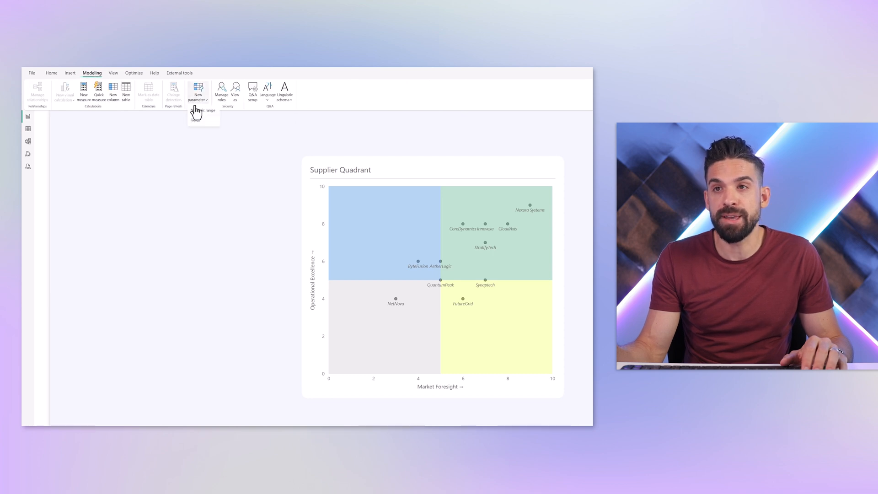
# Step: Create numeric range parameter prmX, 1 to 10, default 5
pyautogui.click(203, 111)
pyautogui.write('1')
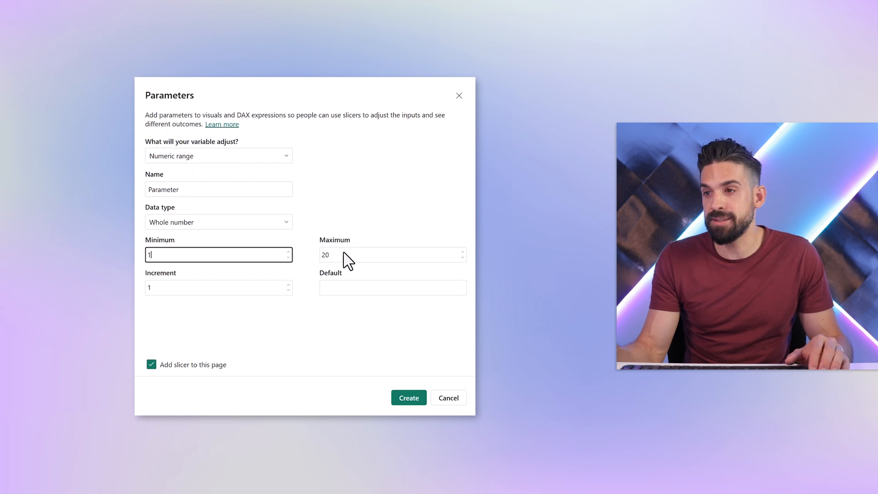
pyautogui.click(392, 254)
pyautogui.write('pr')
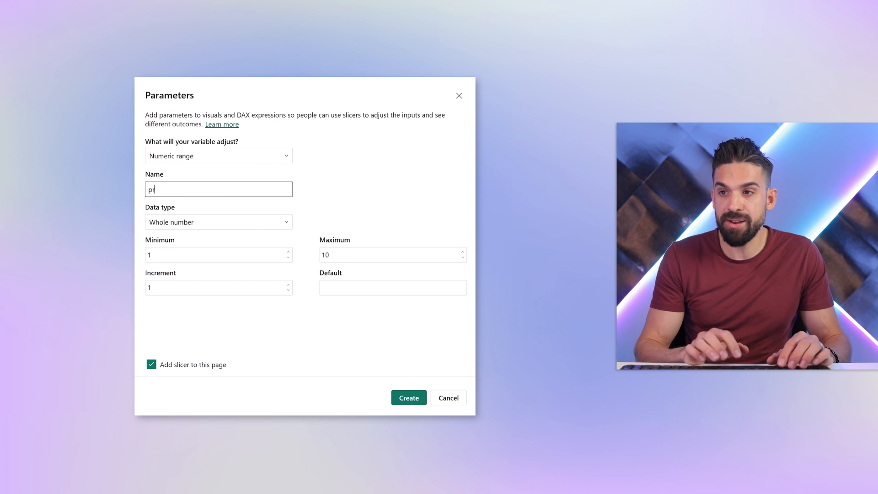
pyautogui.write('m')
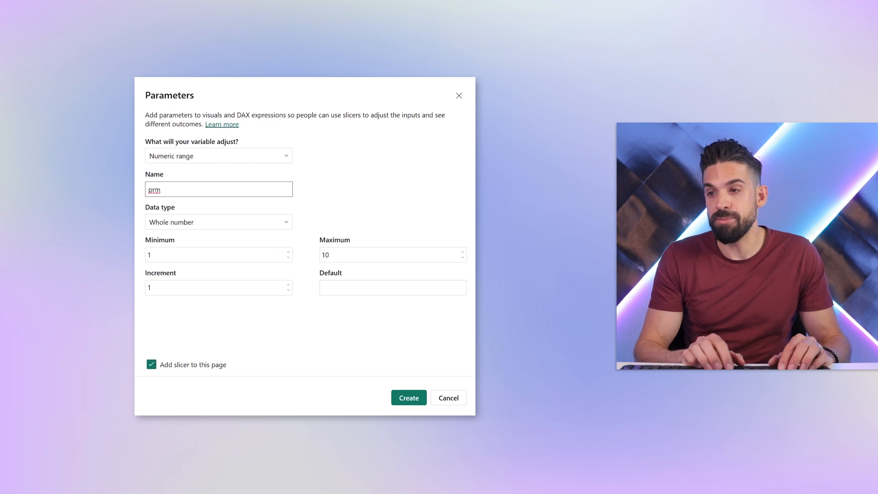
pyautogui.write('X')
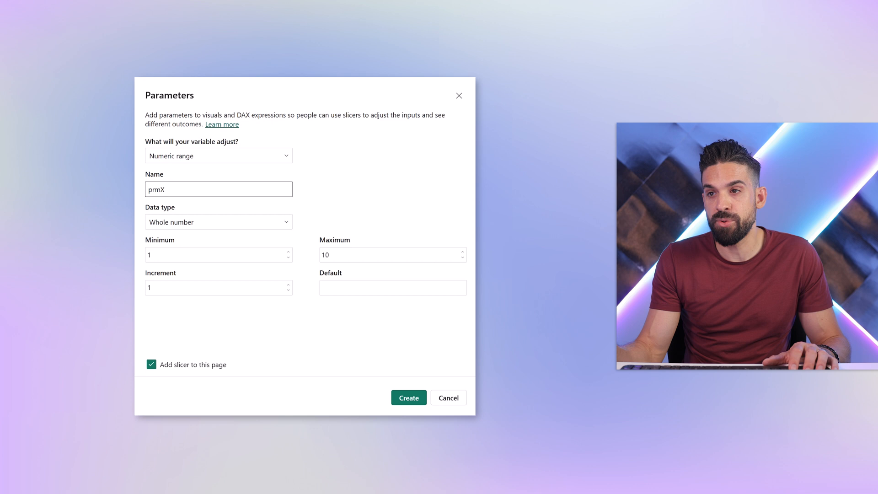
pyautogui.click(393, 287)
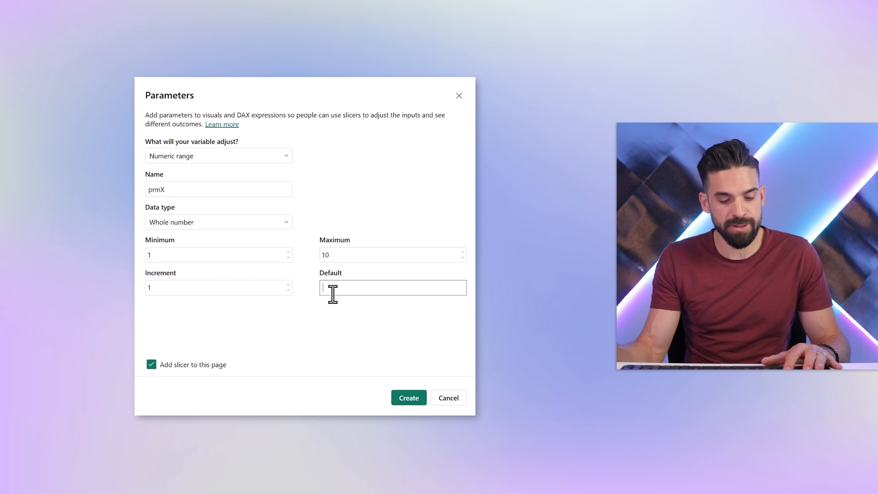
pyautogui.write('5')
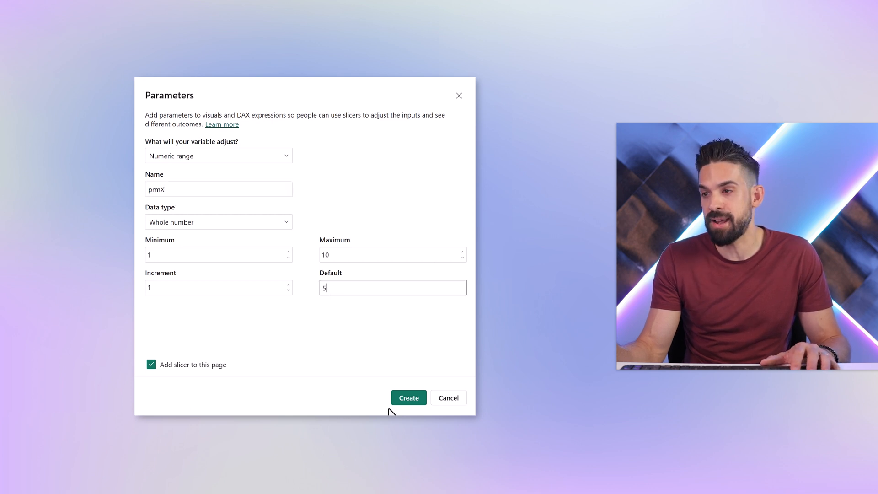
pyautogui.click(408, 398)
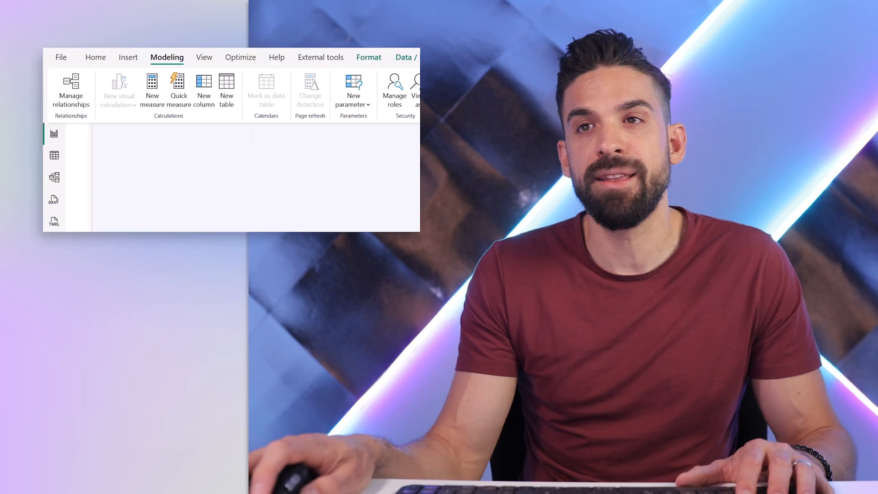
# Step: Create numeric range parameter prmY with its slicer added to the page
pyautogui.click(353, 92)
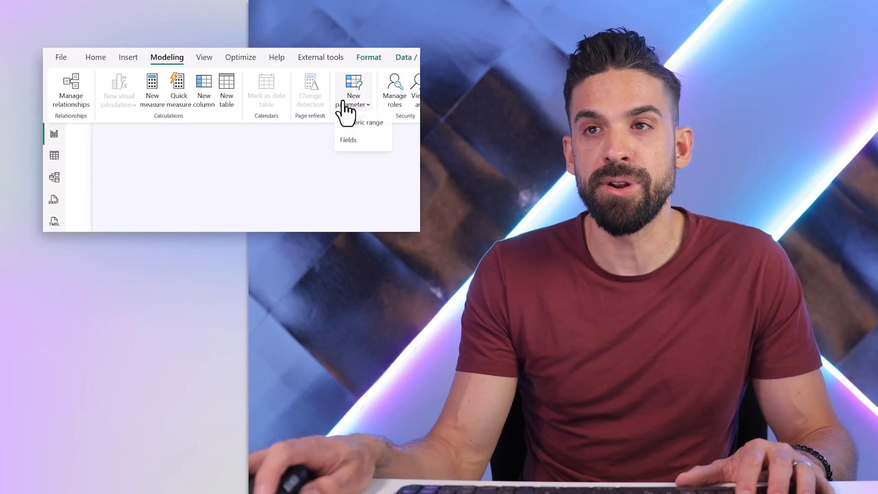
pyautogui.moveTo(362, 123)
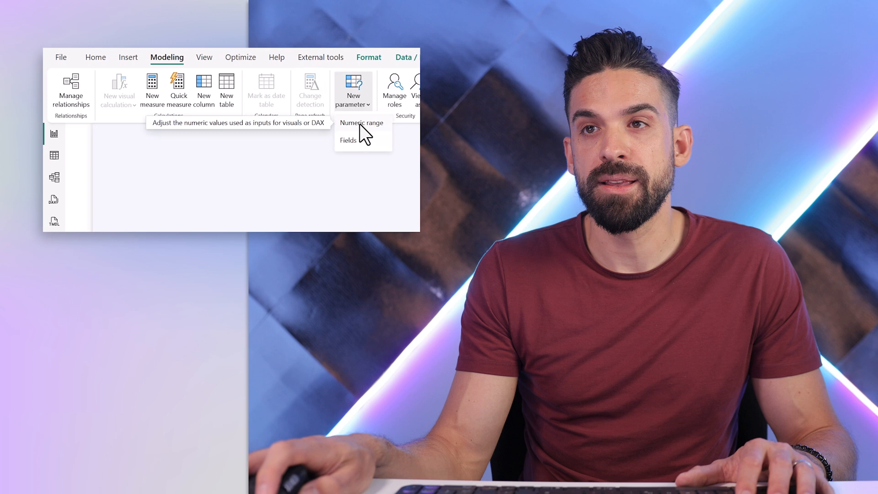
pyautogui.click(362, 123)
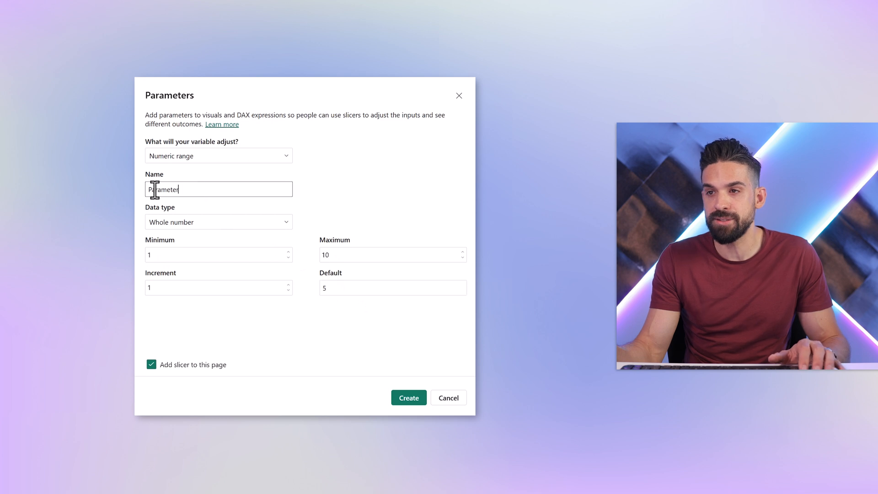
pyautogui.write('prmY')
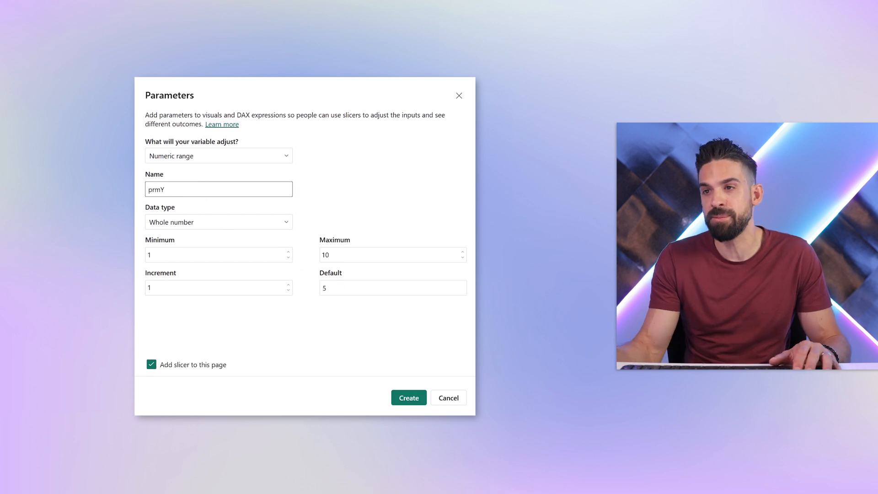
pyautogui.click(408, 398)
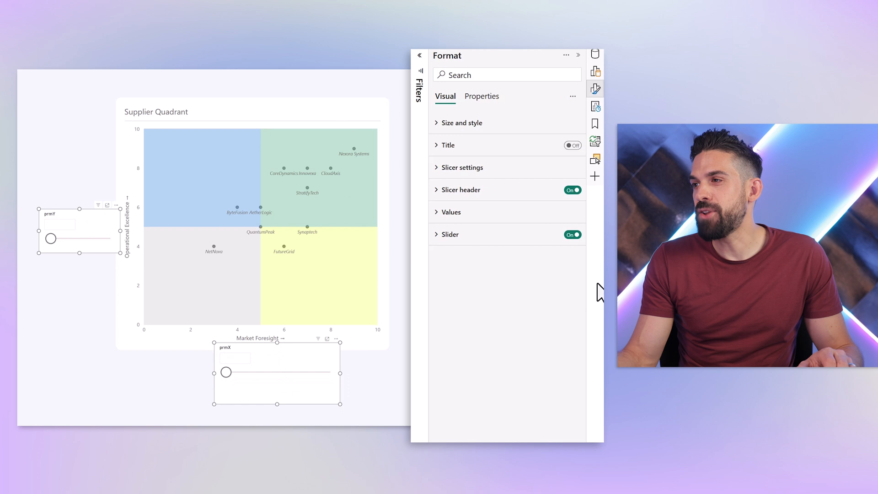
# Step: Hide the slicer header and set the slicers' height and width to 50
pyautogui.click(572, 235)
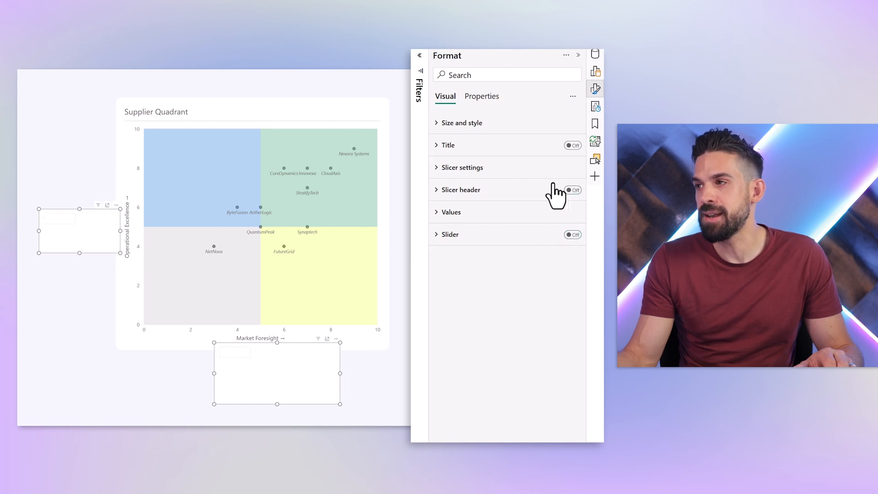
pyautogui.click(462, 123)
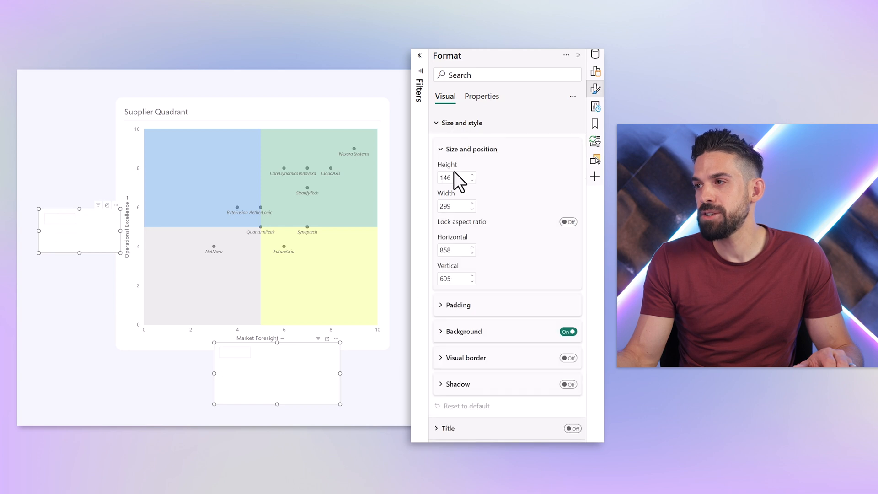
pyautogui.tripleClick(448, 179)
pyautogui.write('50')
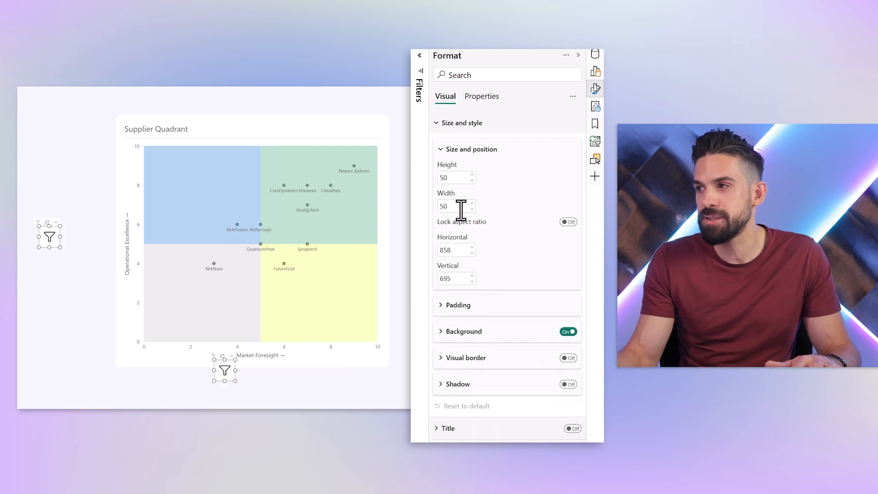
pyautogui.tripleClick(453, 205)
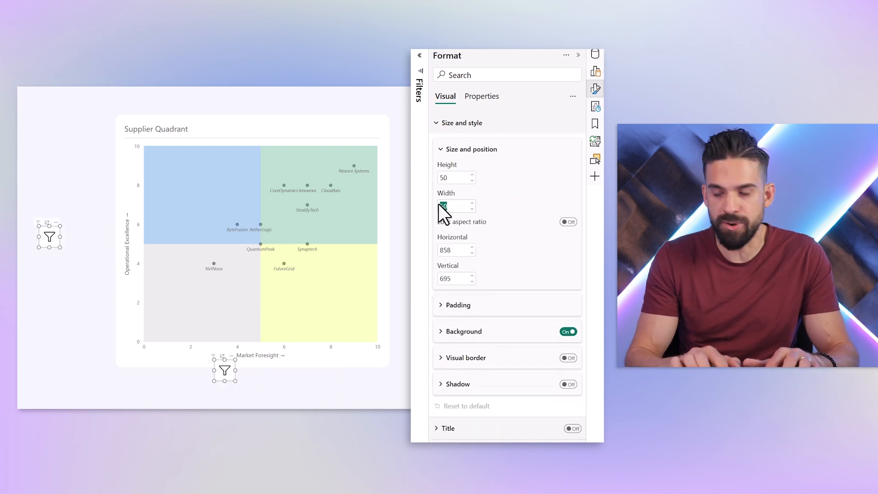
# Step: Turn off responsive resizing in the slicers' advanced properties
pyautogui.click(481, 97)
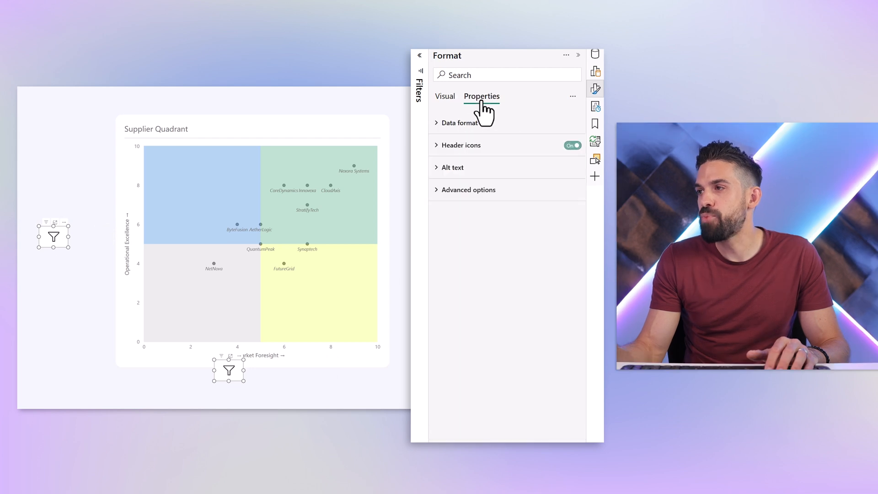
pyautogui.click(470, 189)
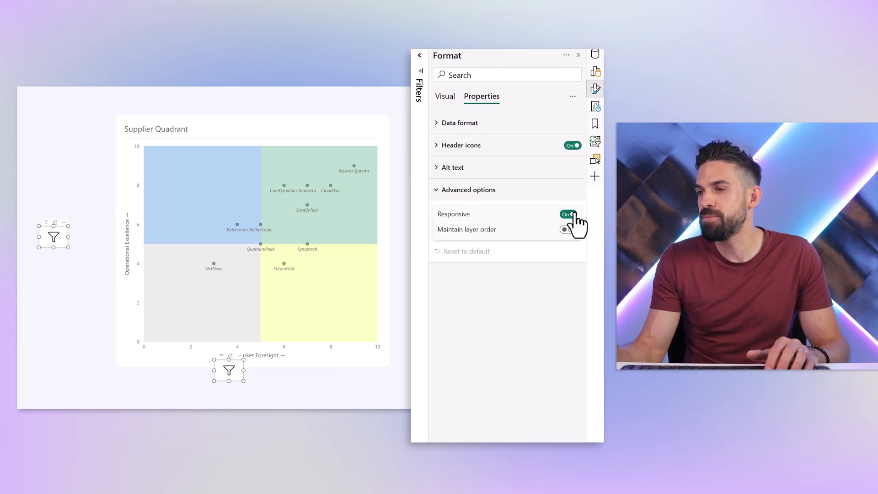
pyautogui.click(568, 214)
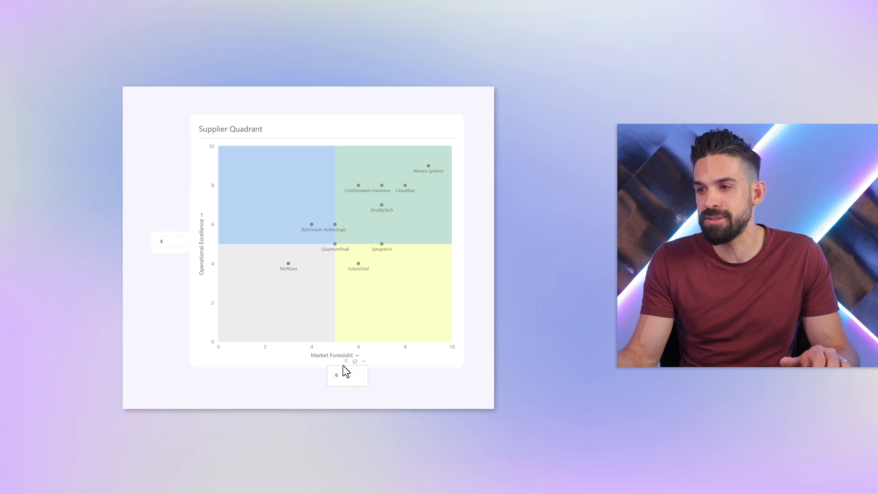
# Step: Select the parameter value box below the chart, then deselect to review the quadrant chart
pyautogui.click(334, 375)
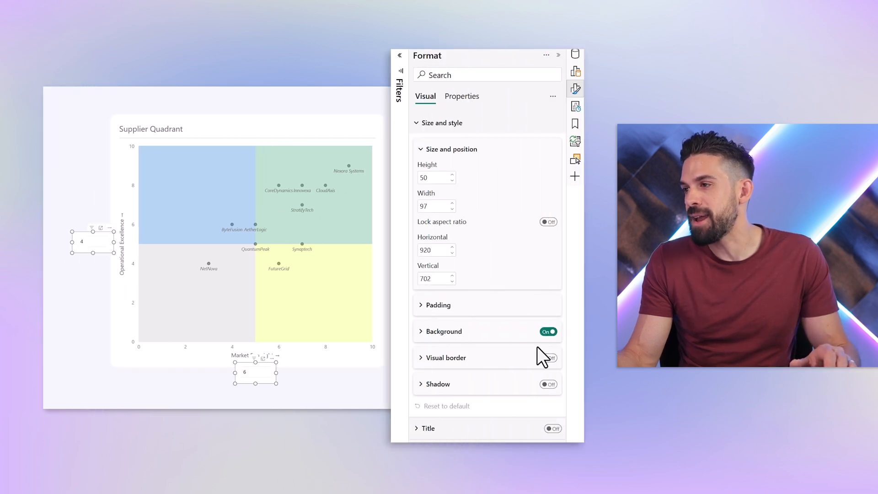
pyautogui.click(548, 384)
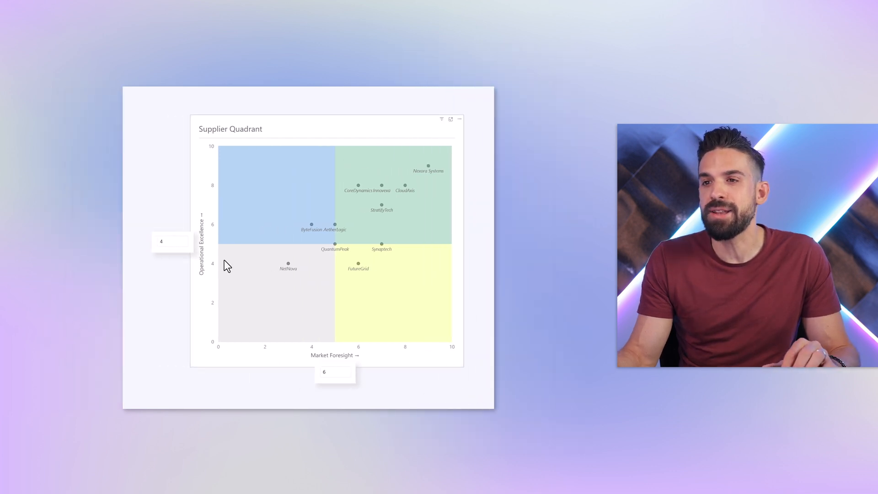
pyautogui.moveTo(322, 201)
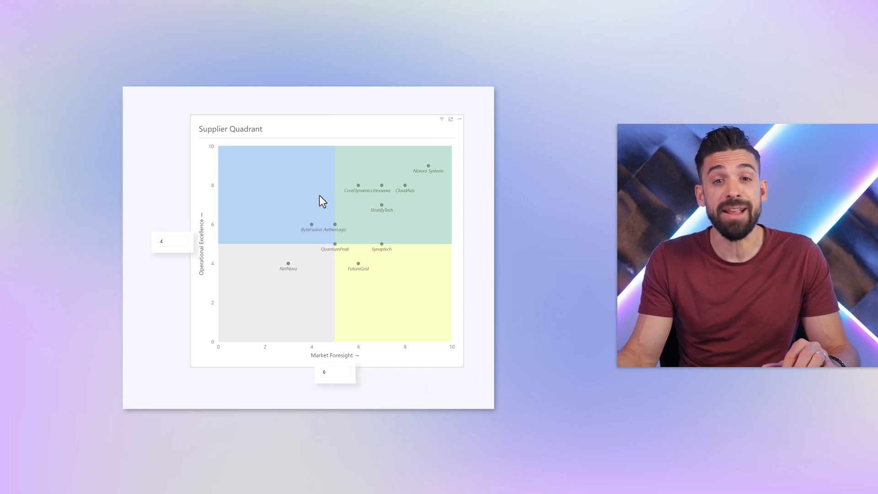
pyautogui.moveTo(458, 213)
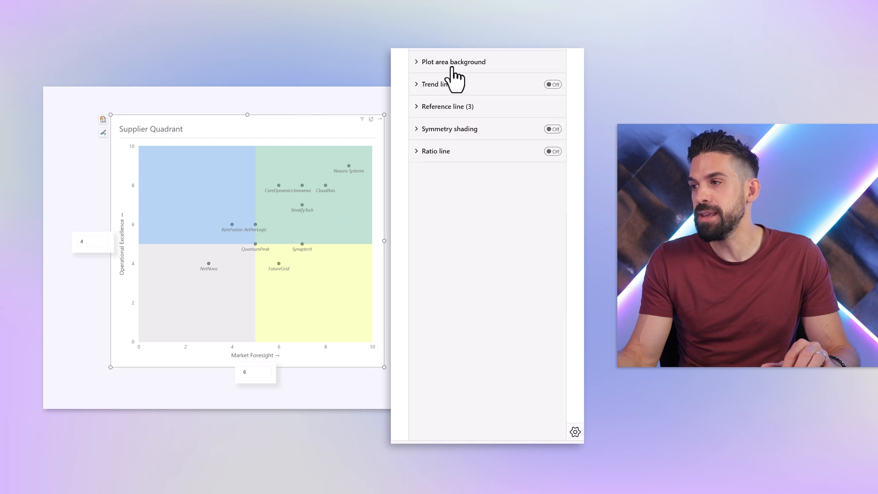
# Step: Drive both vertical cutoff lines' values from the prmX Value field
pyautogui.click(446, 106)
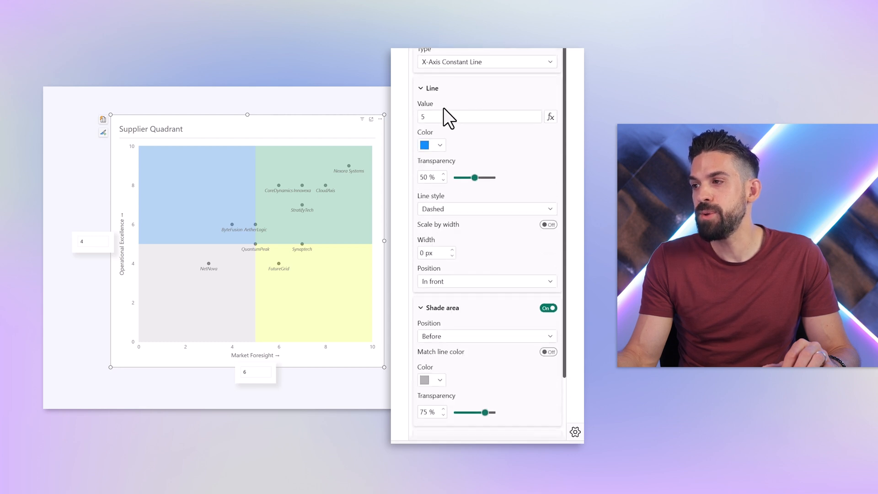
pyautogui.moveTo(551, 116)
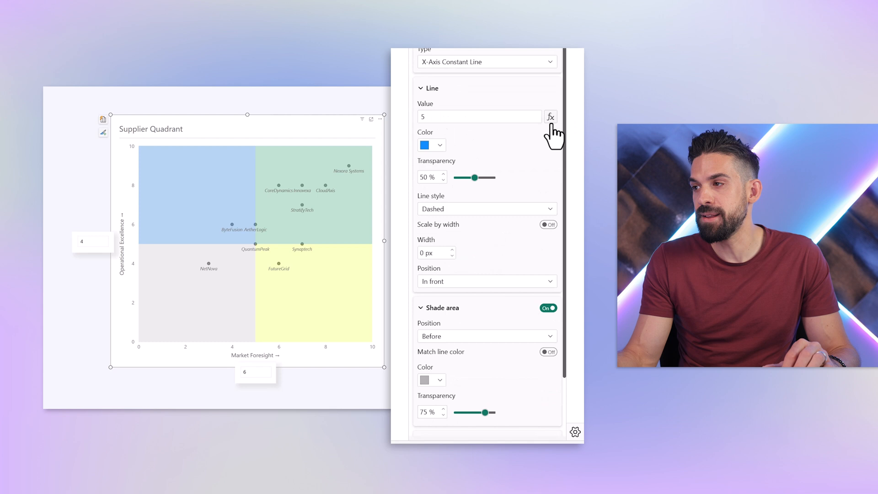
pyautogui.moveTo(551, 116)
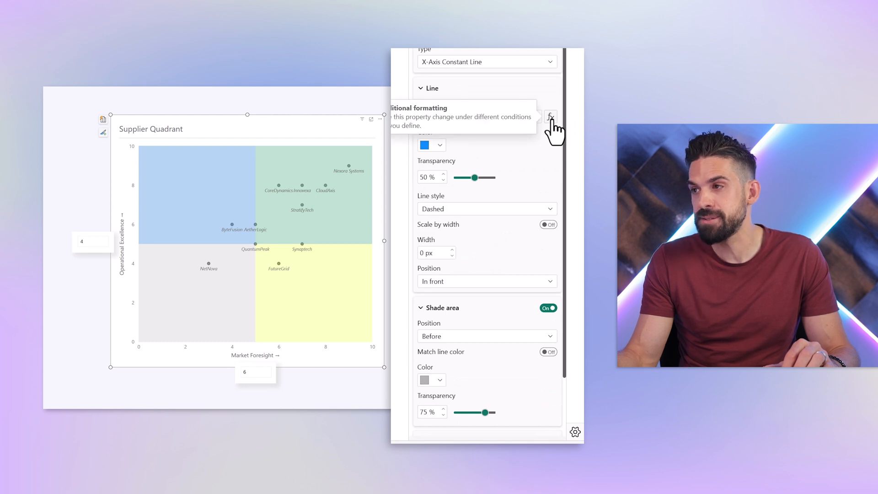
pyautogui.click(551, 118)
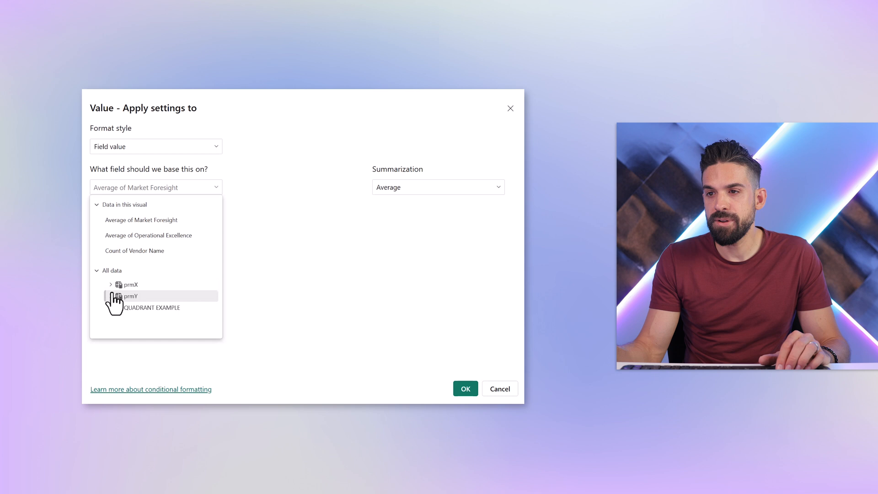
pyautogui.click(111, 283)
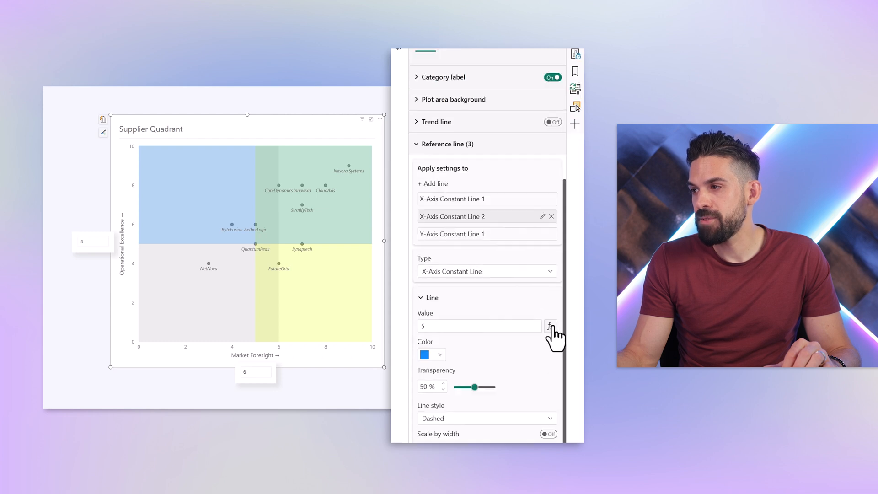
pyautogui.click(551, 326)
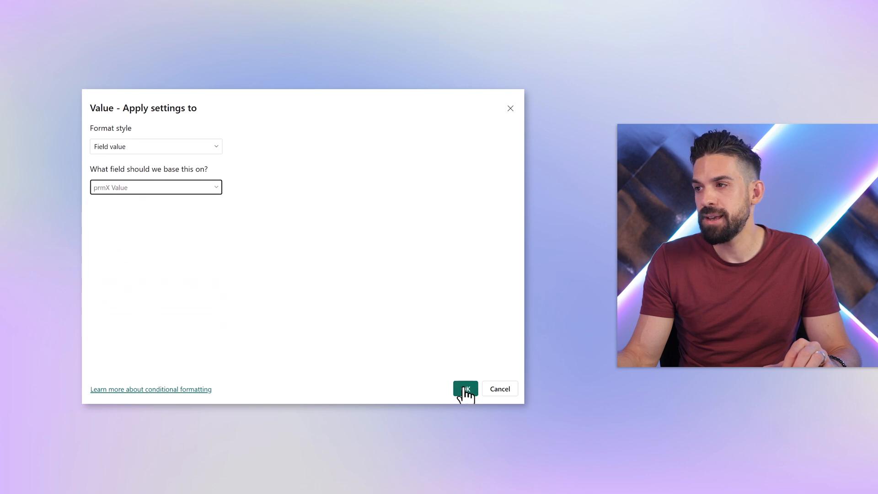
pyautogui.click(466, 389)
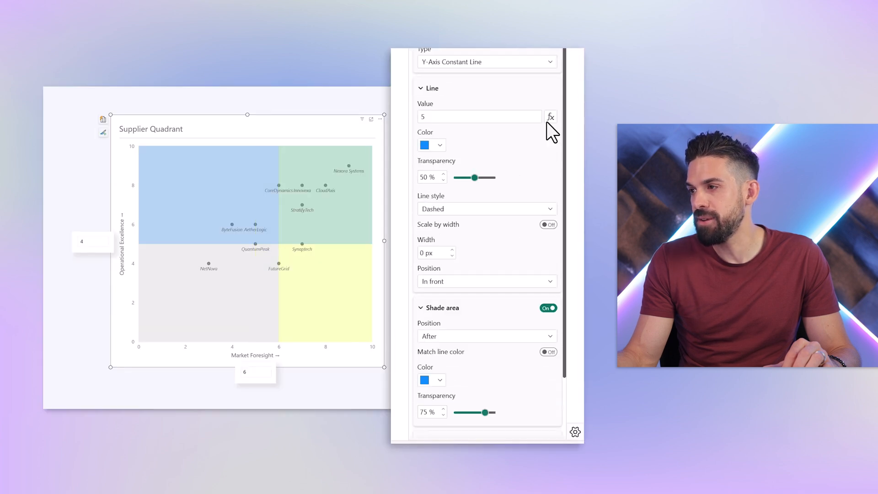
# Step: Drive the horizontal cutoff line's value from the prmY Value field
pyautogui.click(551, 116)
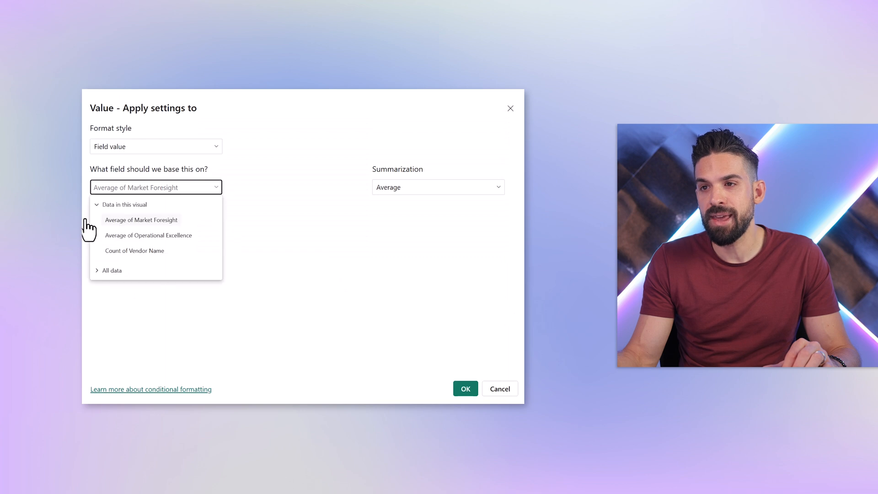
pyautogui.click(111, 270)
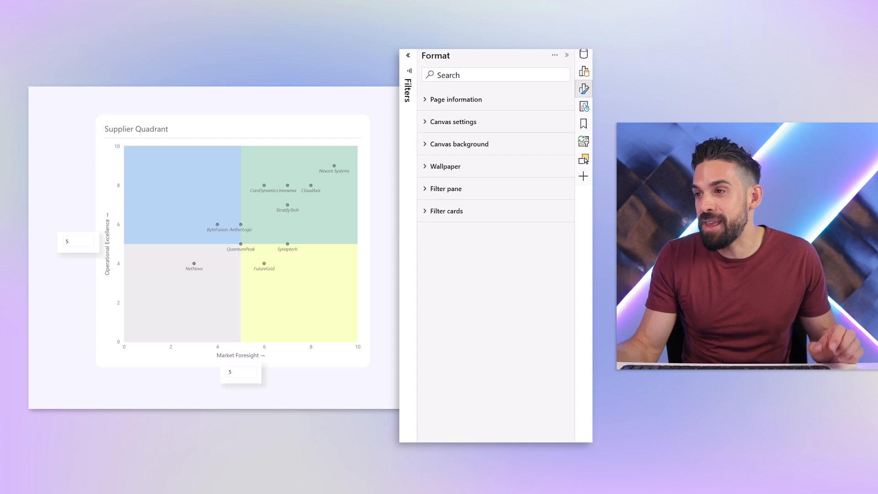
# Step: Rename X-Axis Constant Line 1 to CHALLENGERS with a Name-style label and a new label colour
pyautogui.click(232, 240)
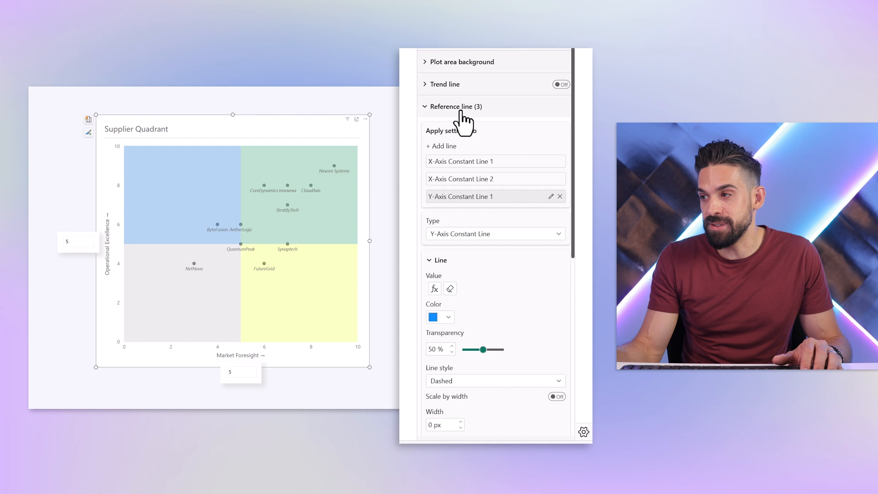
pyautogui.scroll(-3)
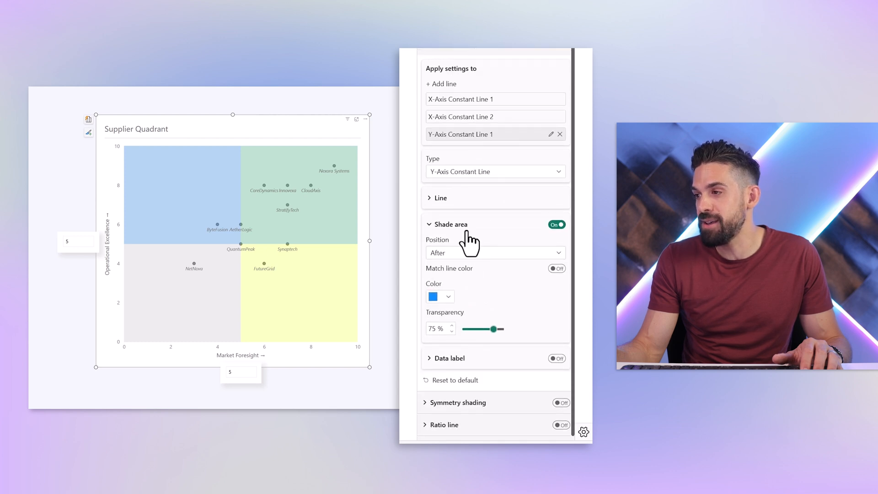
pyautogui.scroll(3)
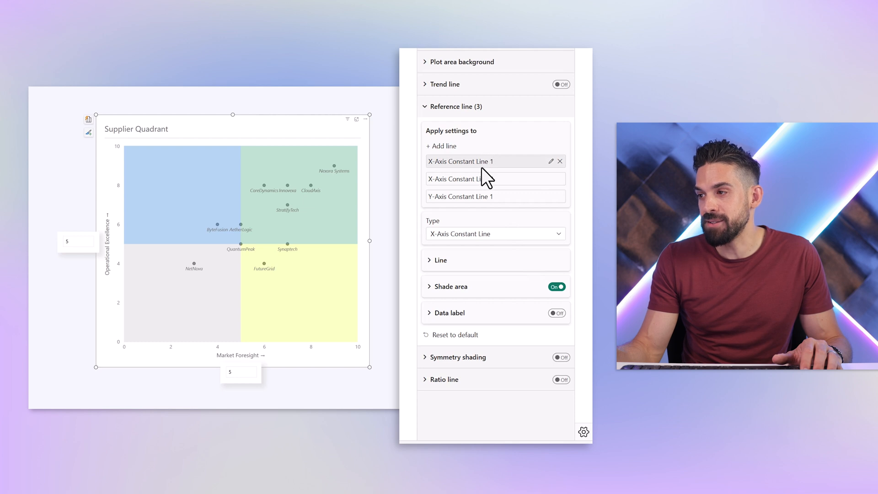
pyautogui.click(558, 313)
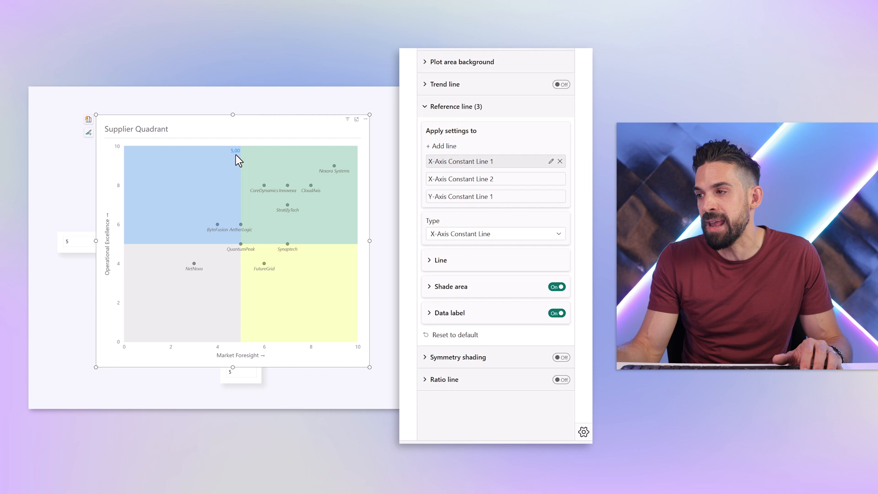
pyautogui.moveTo(258, 178)
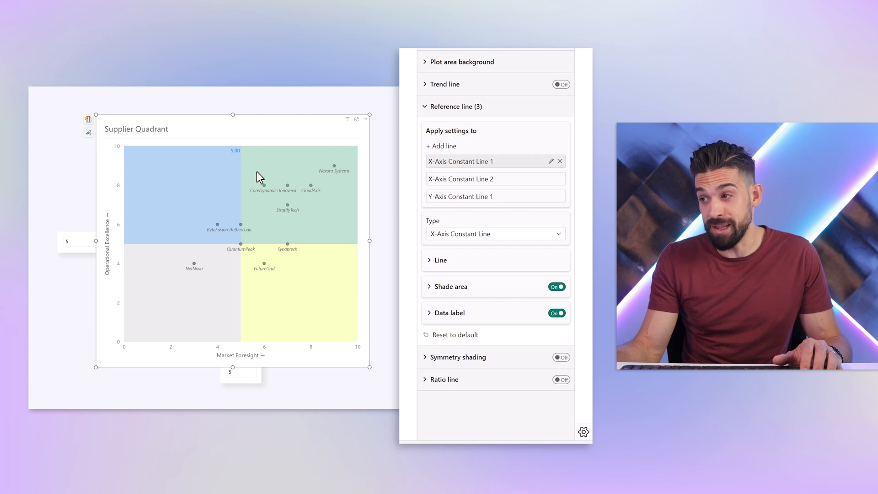
pyautogui.click(449, 313)
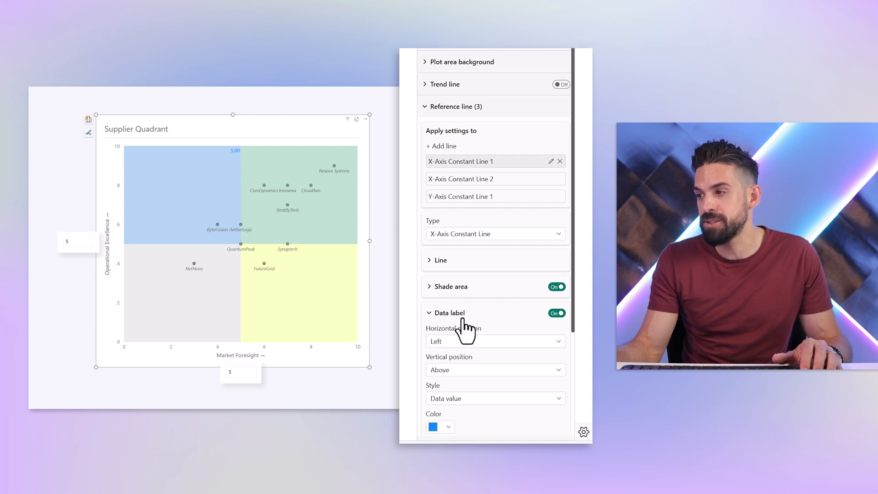
pyautogui.click(494, 398)
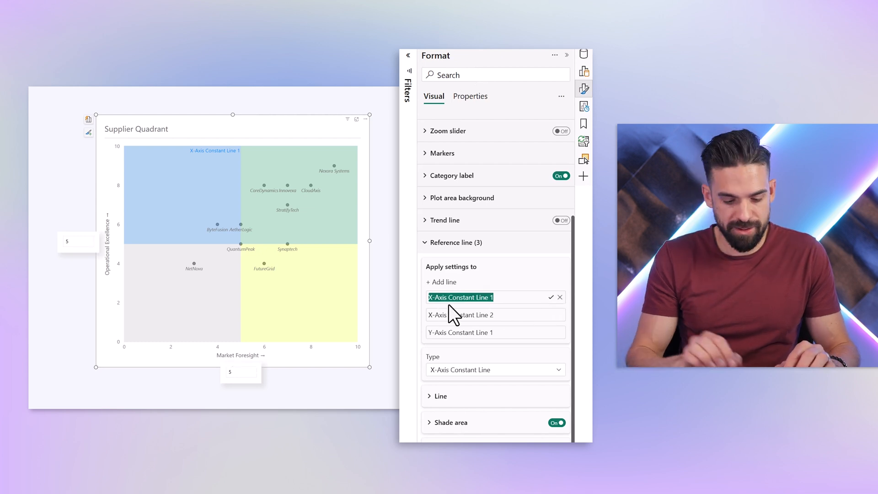
pyautogui.write('CHA')
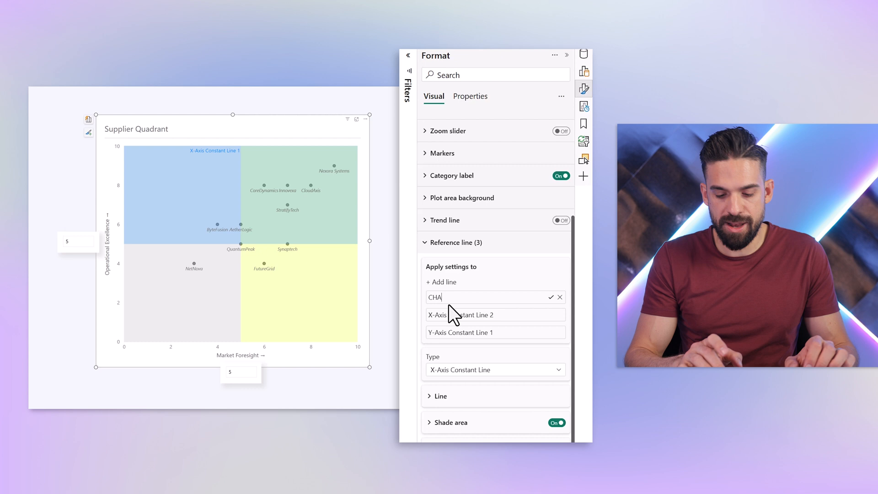
pyautogui.scroll(-3)
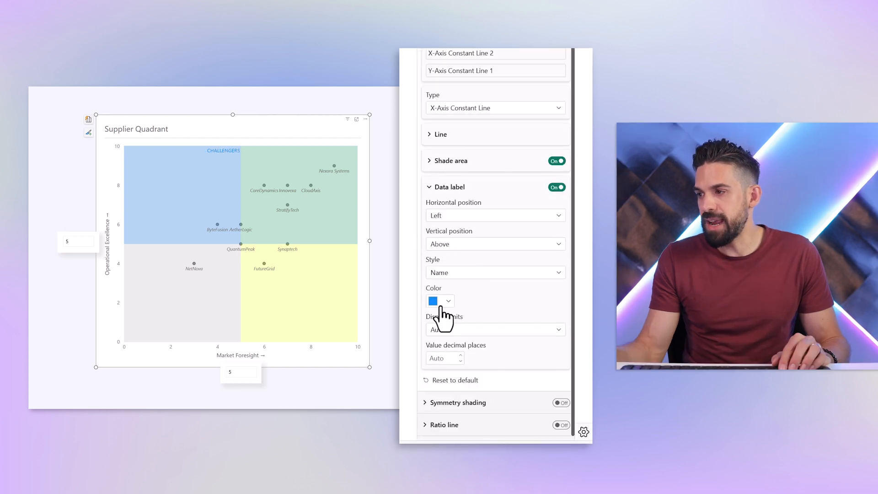
pyautogui.click(433, 301)
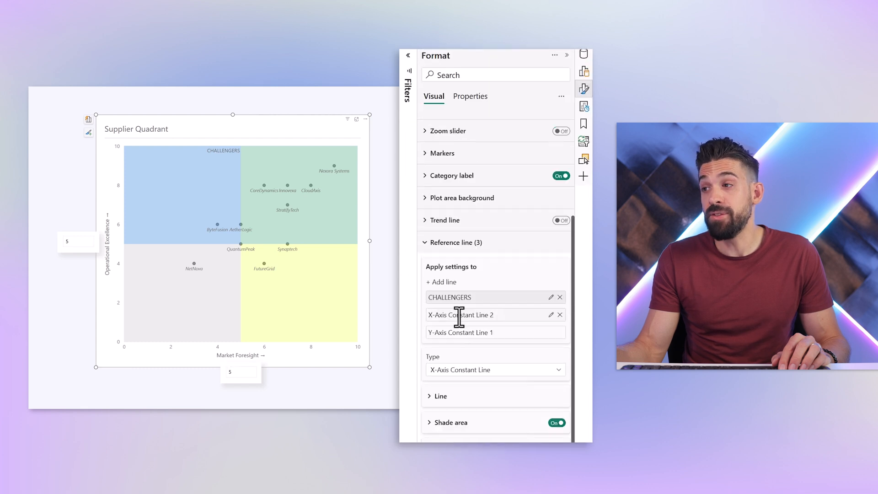
pyautogui.moveTo(495, 331)
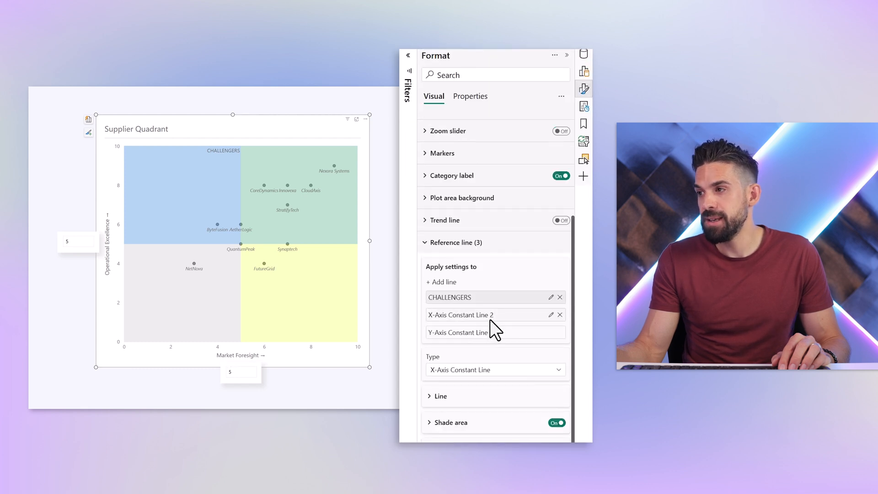
# Step: Turn on Line 2's data label, positioned Right with Style Name, and begin renaming it
pyautogui.scroll(-3)
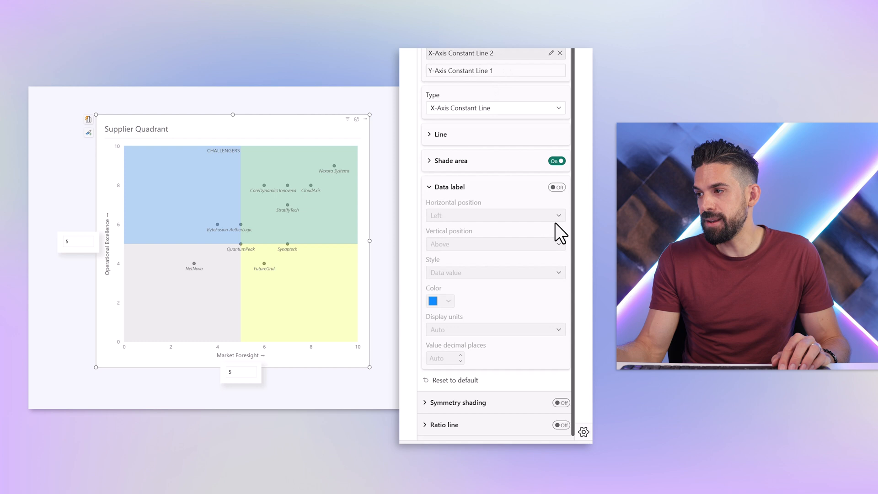
pyautogui.click(557, 186)
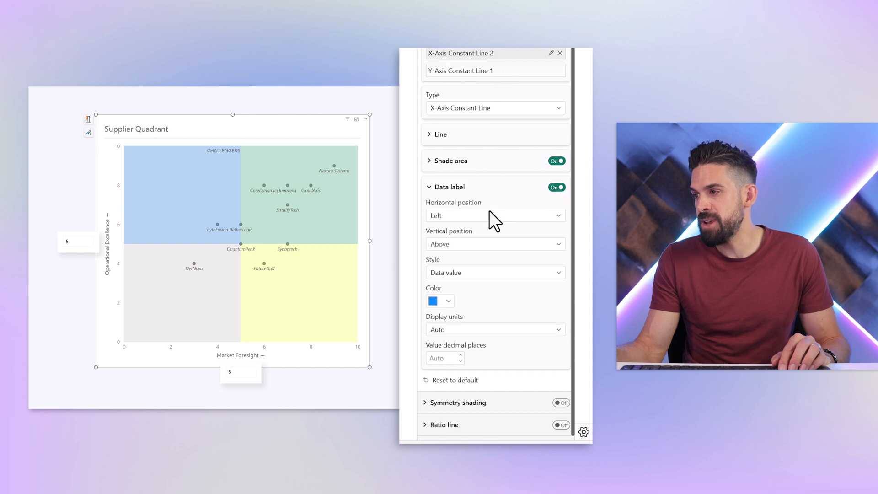
pyautogui.moveTo(466, 252)
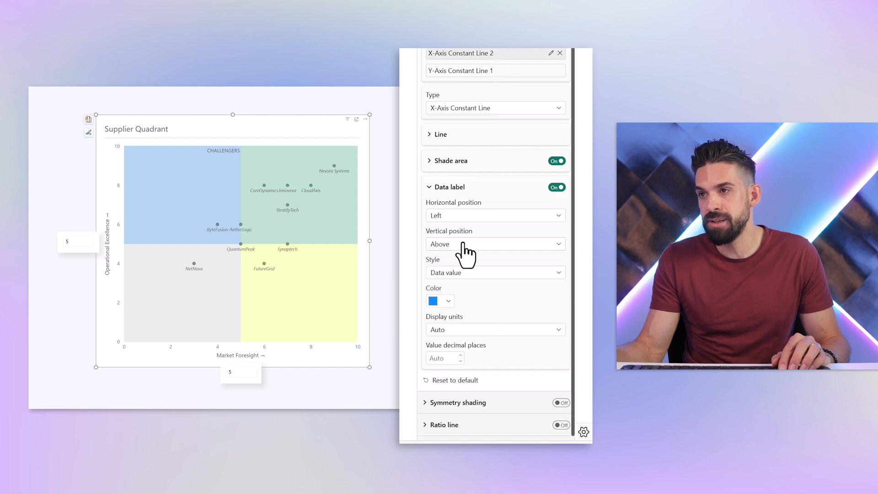
pyautogui.click(495, 215)
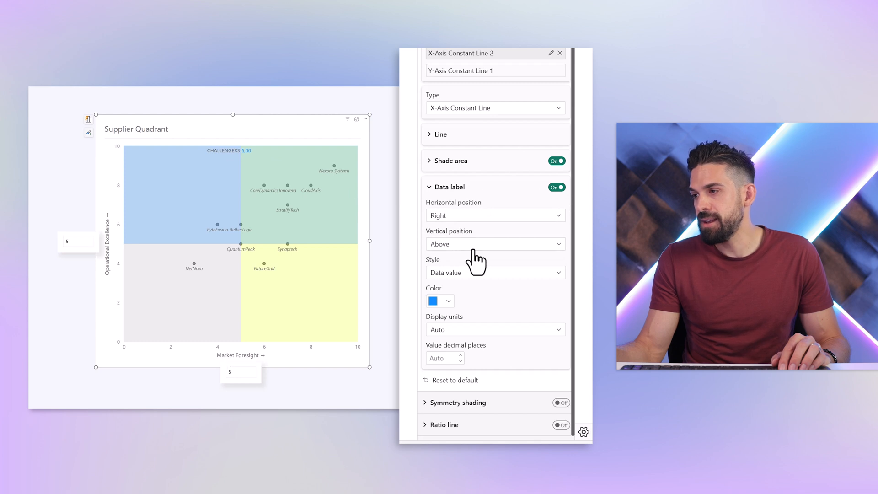
pyautogui.click(495, 272)
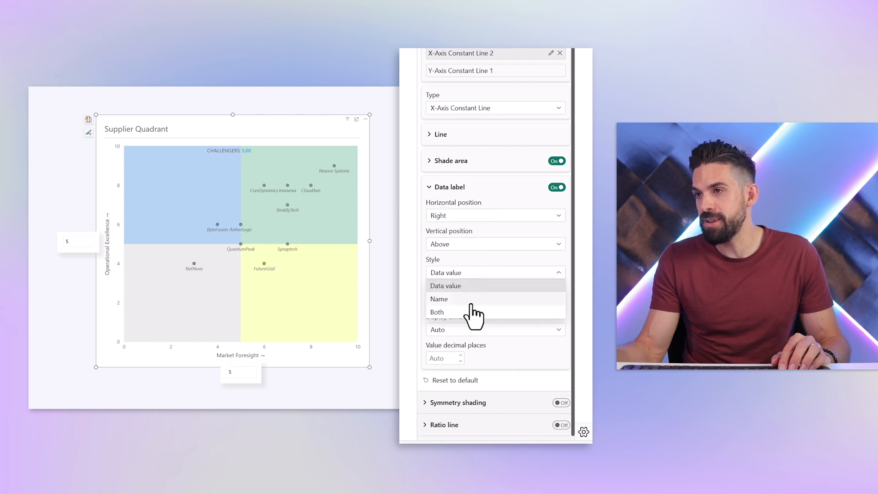
pyautogui.click(439, 298)
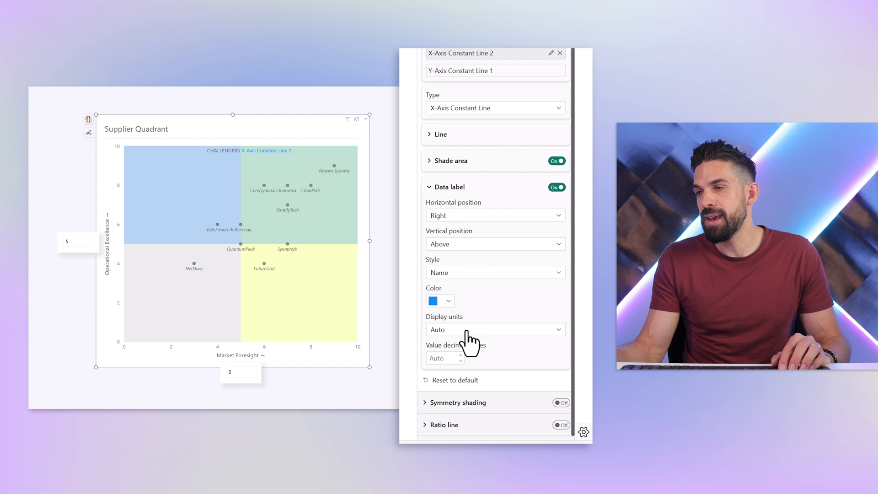
pyautogui.click(447, 301)
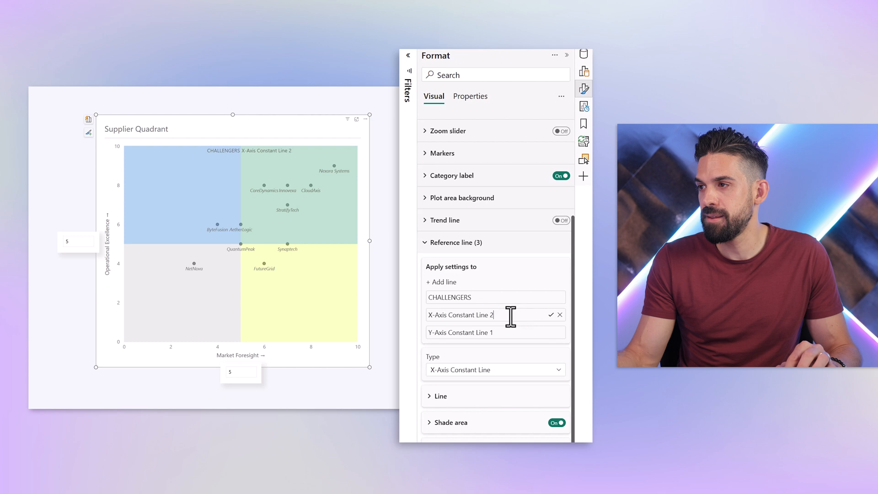
# Step: Rename Line 2 to LEADERS and add spacing to both line names so the labels separate
pyautogui.write('LEADERS')
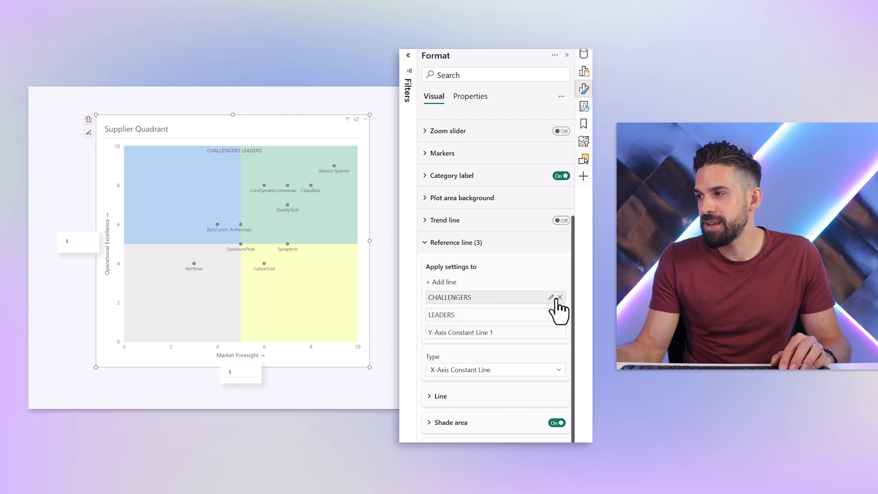
pyautogui.click(550, 296)
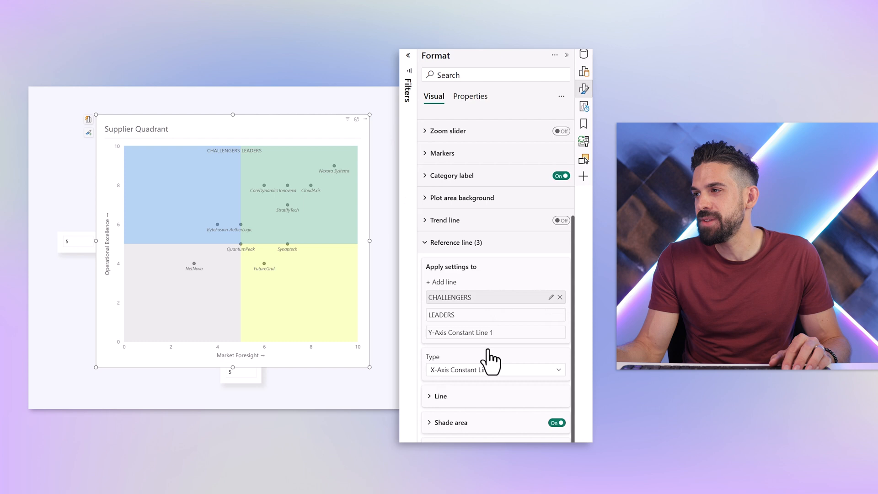
pyautogui.moveTo(327, 396)
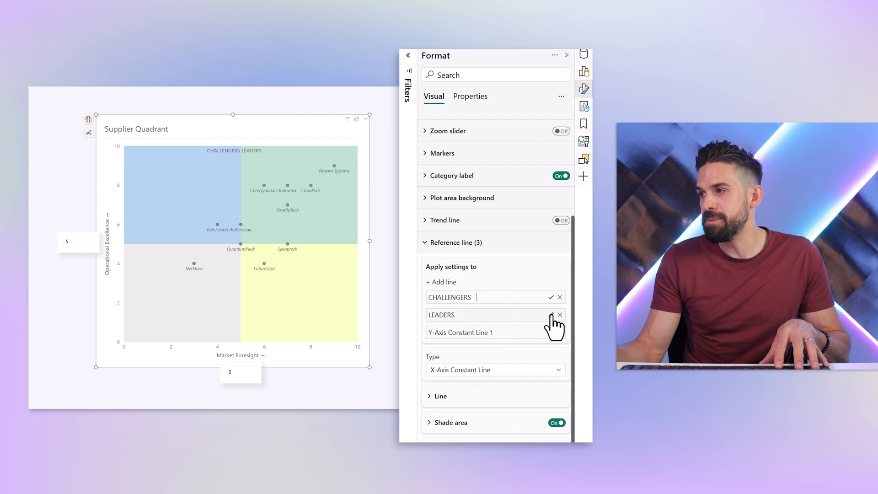
pyautogui.click(550, 296)
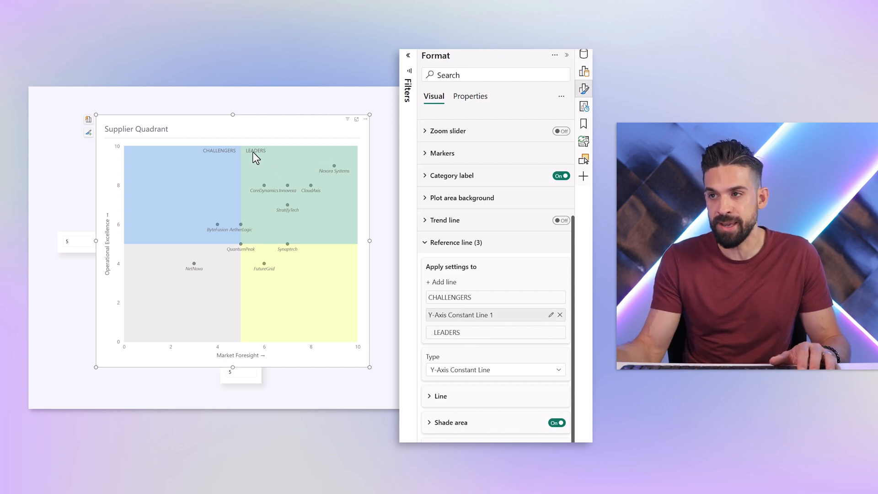
pyautogui.moveTo(111, 262)
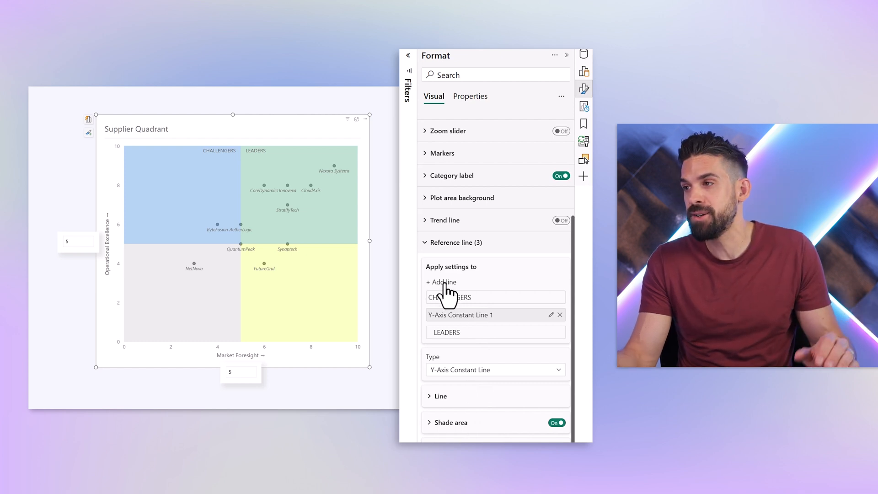
# Step: Add two new reference lines of type X-Axis Constant Line
pyautogui.click(443, 283)
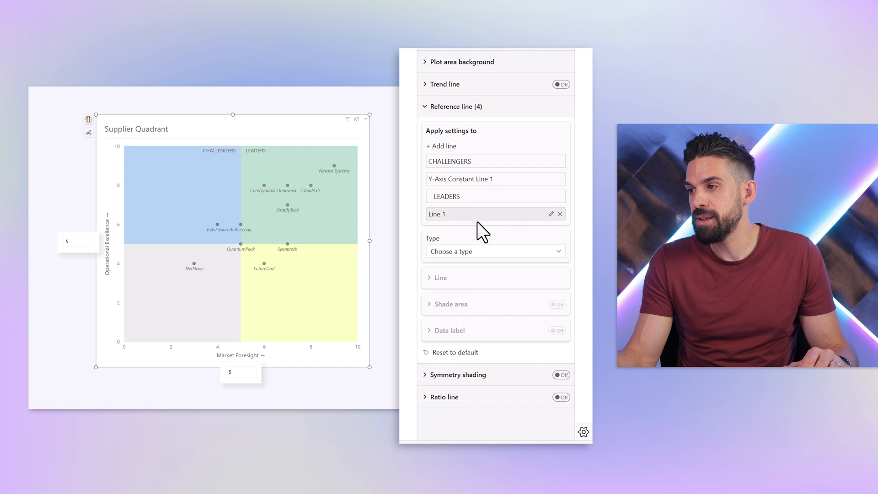
pyautogui.click(495, 251)
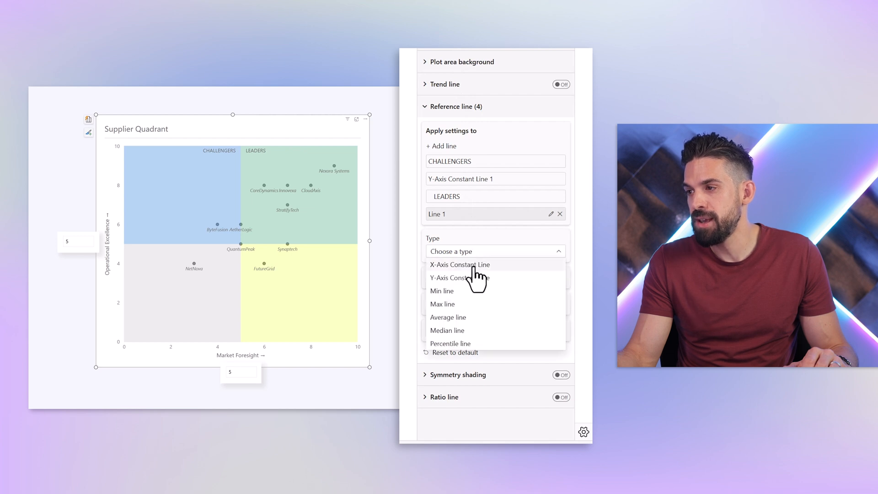
pyautogui.moveTo(473, 278)
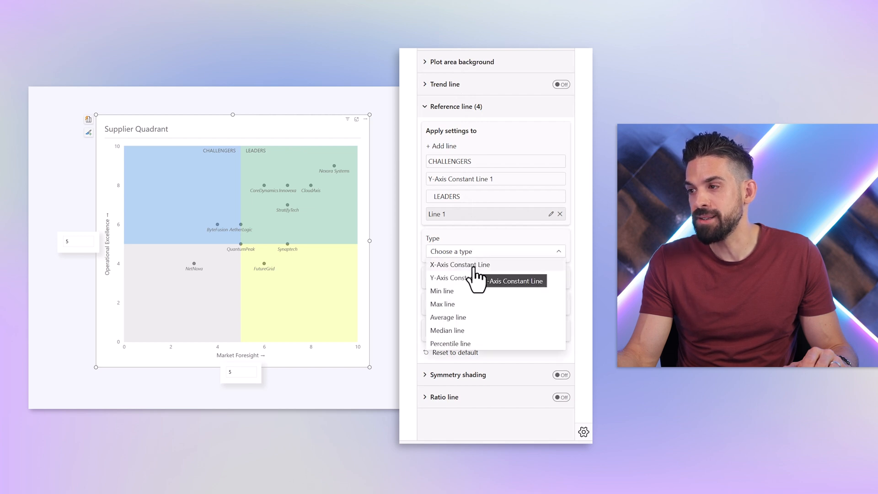
pyautogui.click(459, 265)
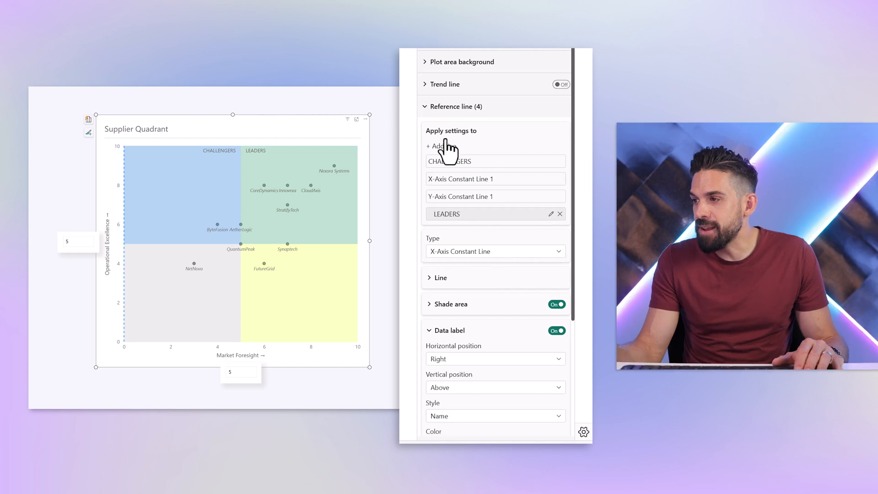
pyautogui.click(440, 147)
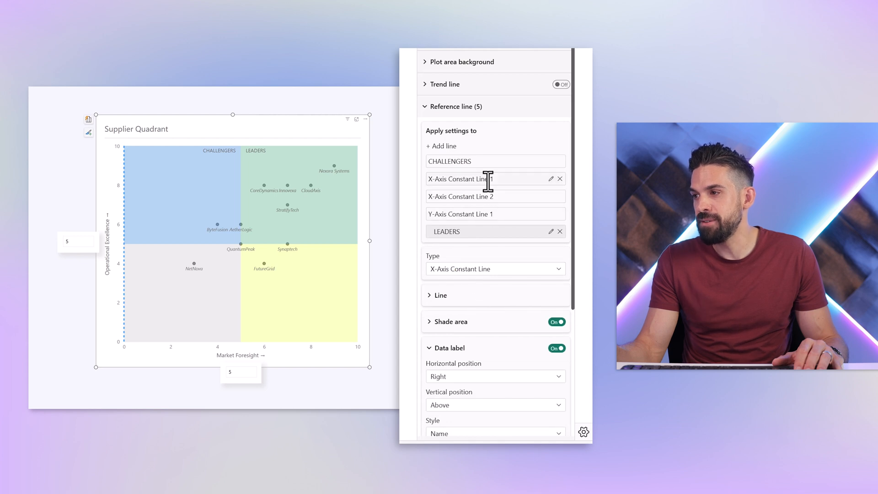
# Step: Drive the new X-Axis Constant Line 1's value from the prmX Value field
pyautogui.click(460, 178)
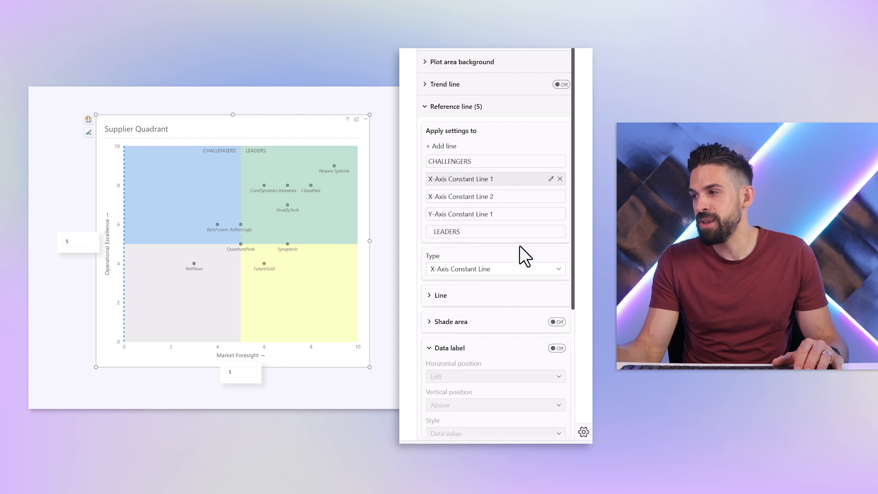
pyautogui.click(440, 295)
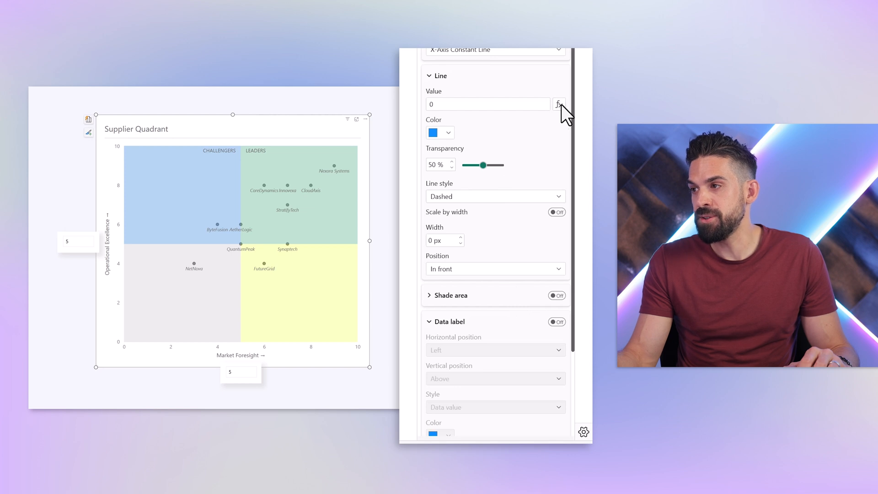
pyautogui.click(558, 105)
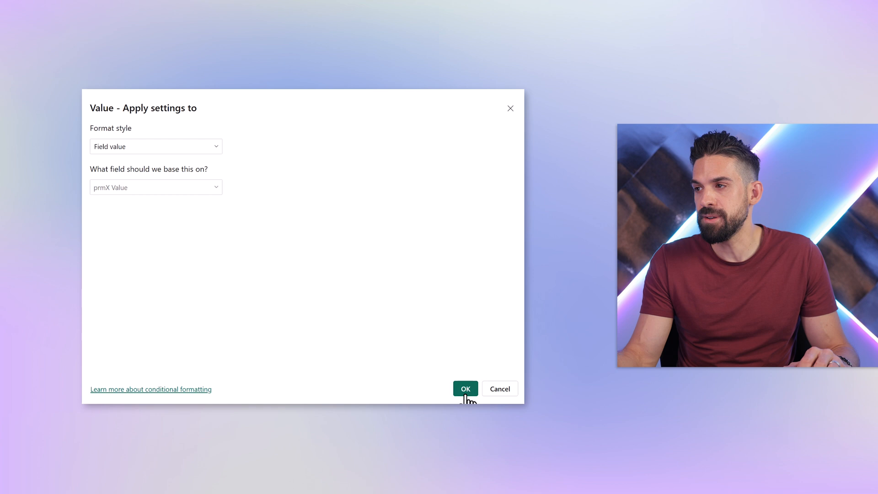
pyautogui.click(465, 389)
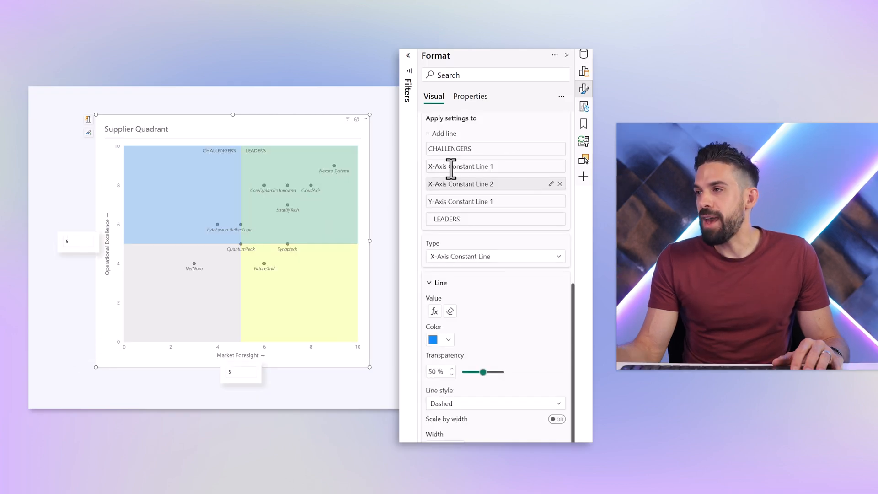
# Step: Turn on the x-axis constant lines' data labels, positioned Right and Under, showing only the line name
pyautogui.scroll(-3)
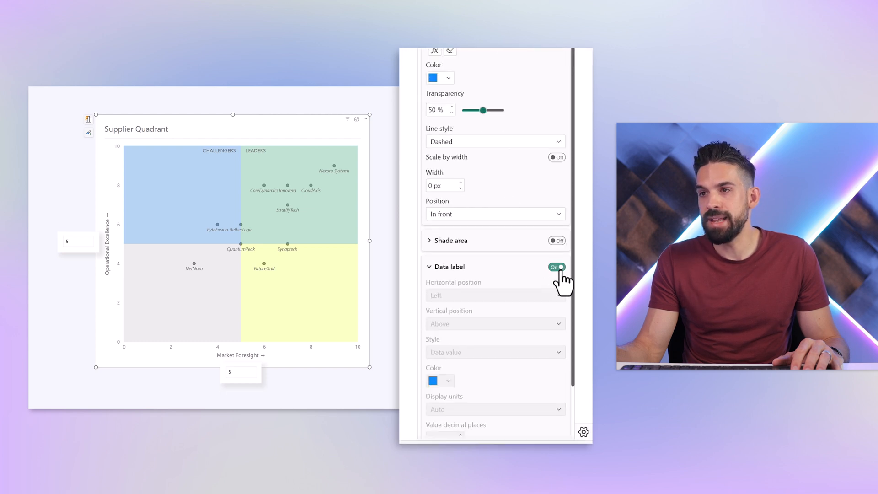
pyautogui.scroll(-3)
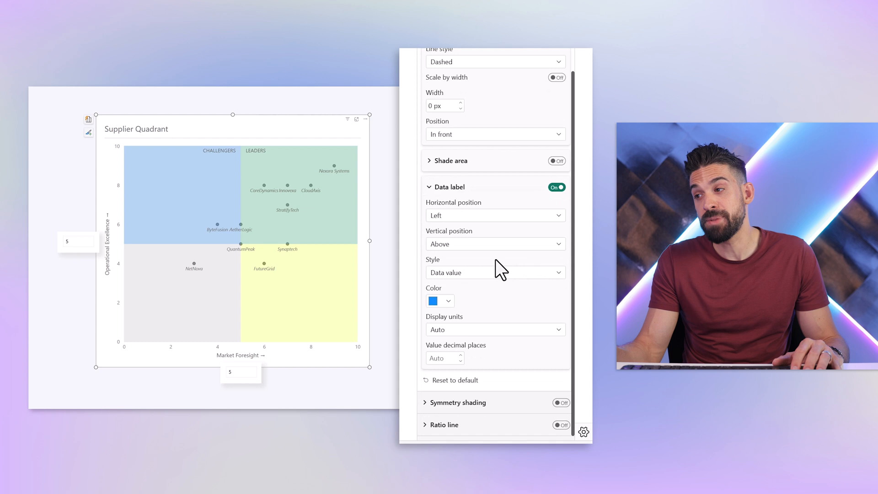
pyautogui.moveTo(467, 280)
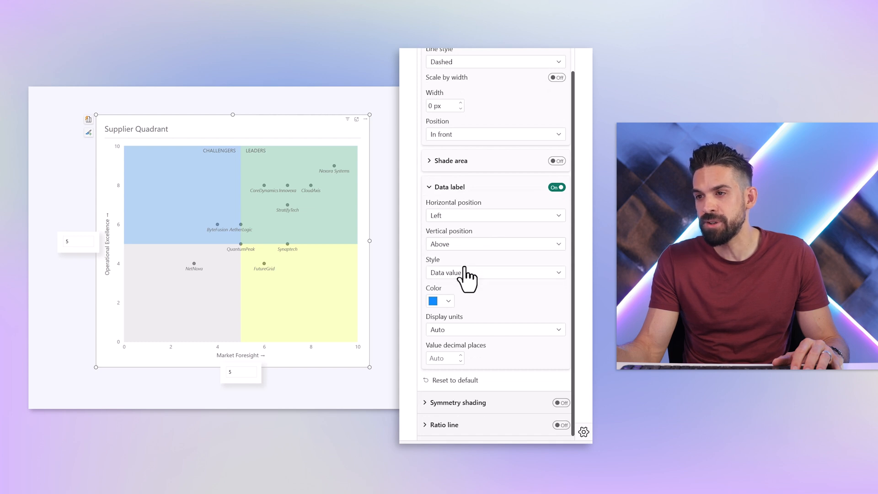
pyautogui.click(495, 243)
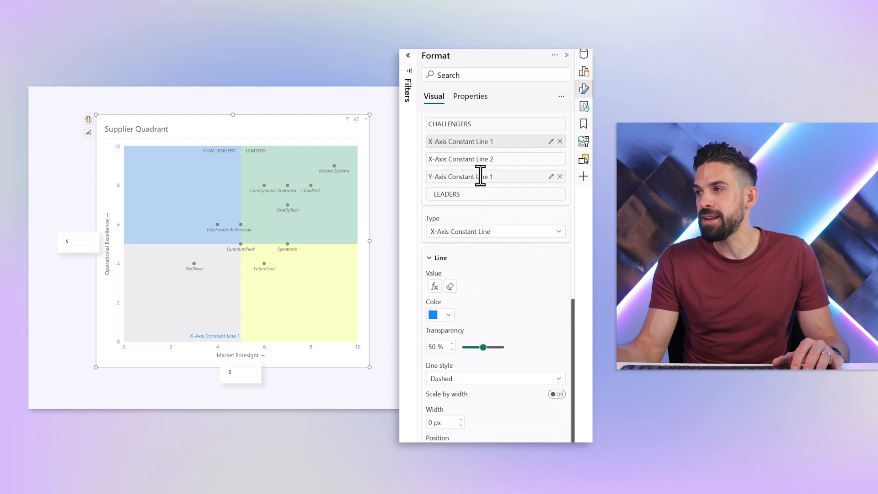
pyautogui.scroll(-3)
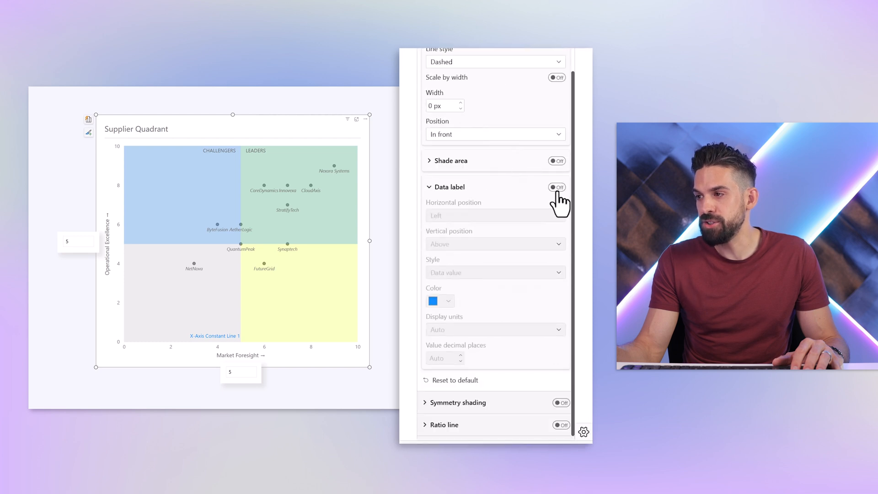
pyautogui.click(557, 187)
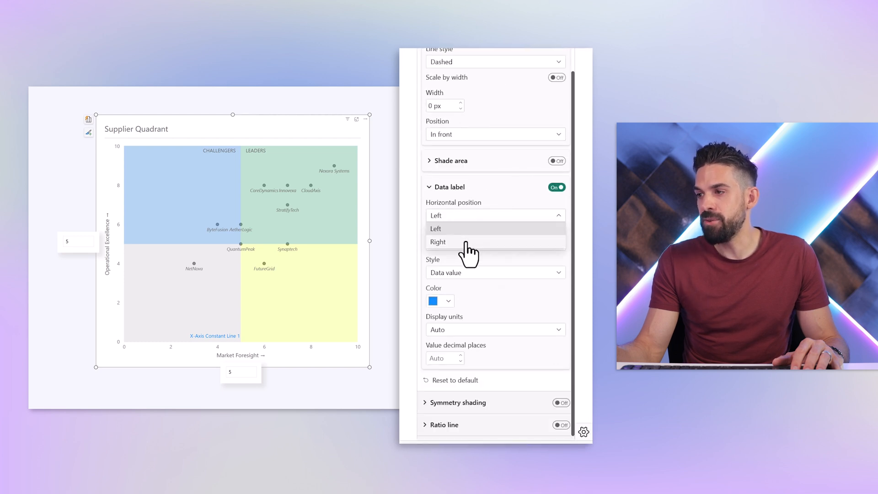
pyautogui.click(438, 241)
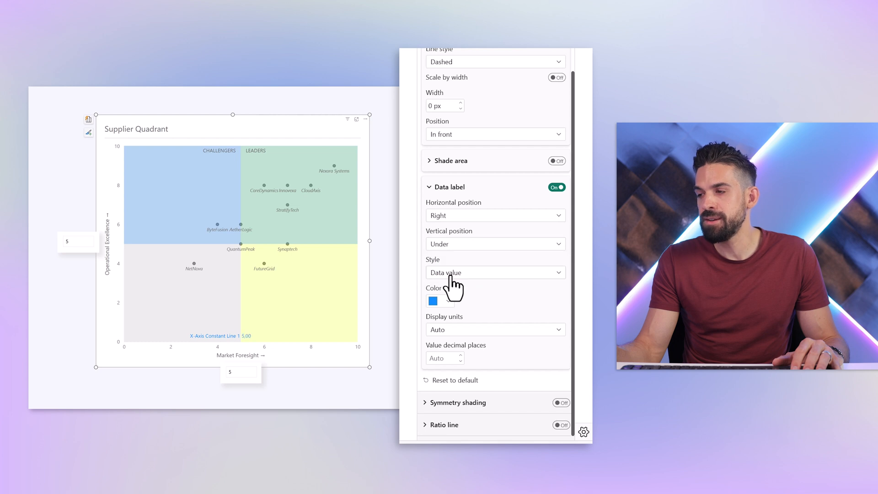
pyautogui.moveTo(482, 296)
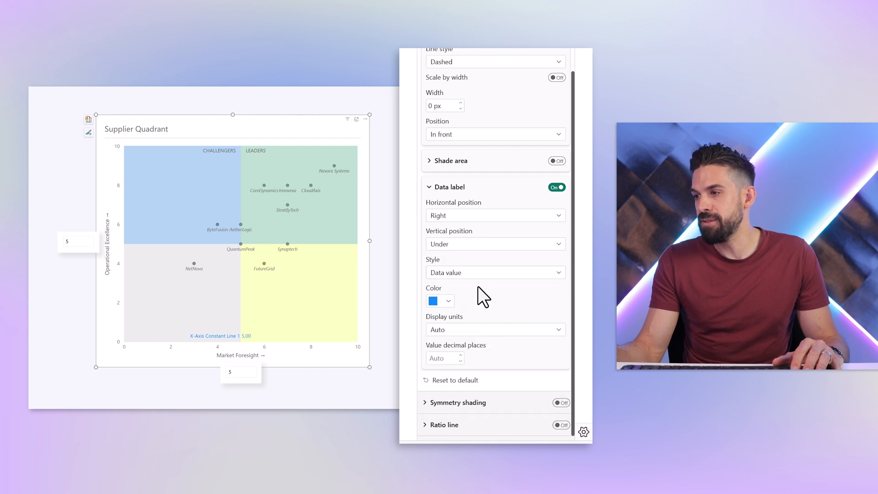
pyautogui.click(495, 272)
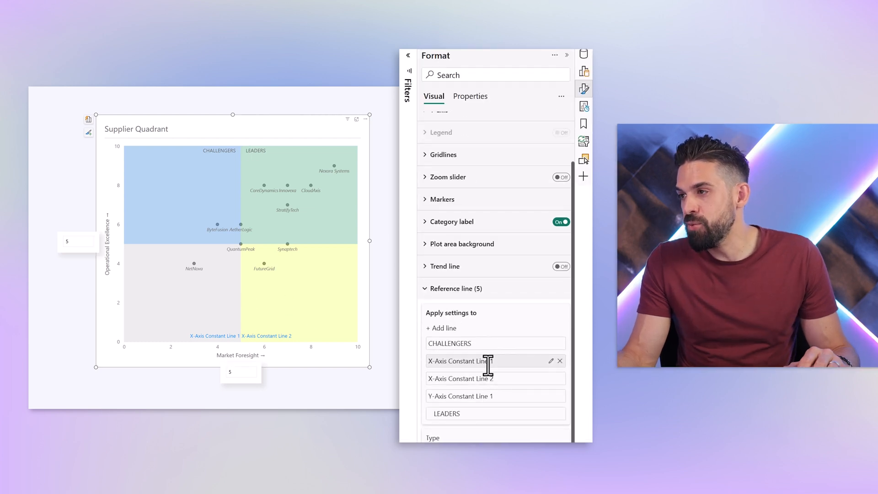
# Step: Rename the bottom x-axis constant lines to NICHE PLAYERS and VISIONARIES with grey labels
pyautogui.doubleClick(459, 361)
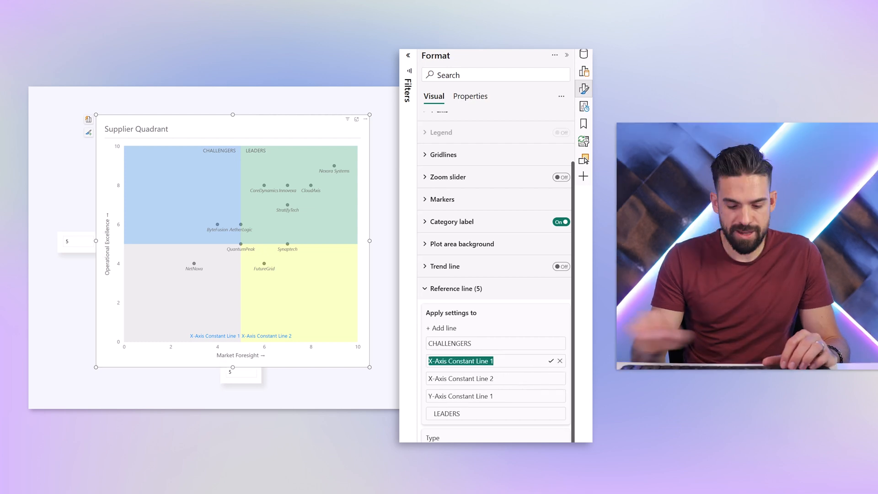
pyautogui.write('NICHE PLAYERS')
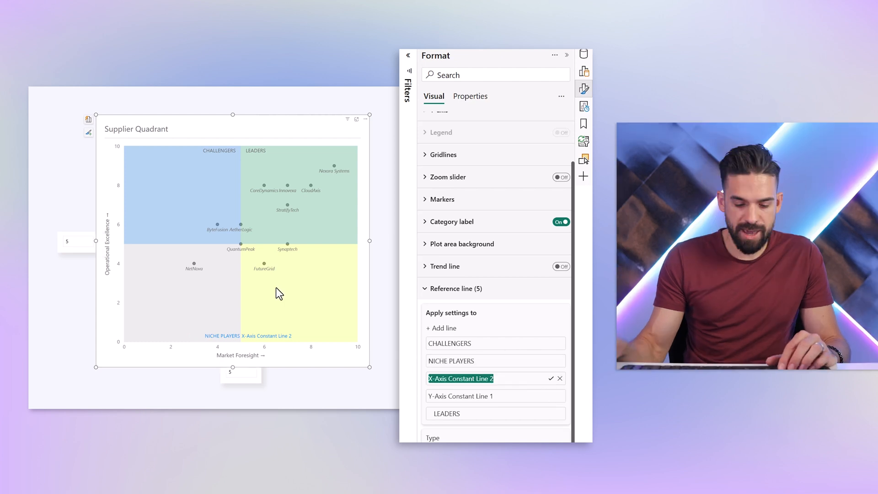
pyautogui.write('VISIONAR')
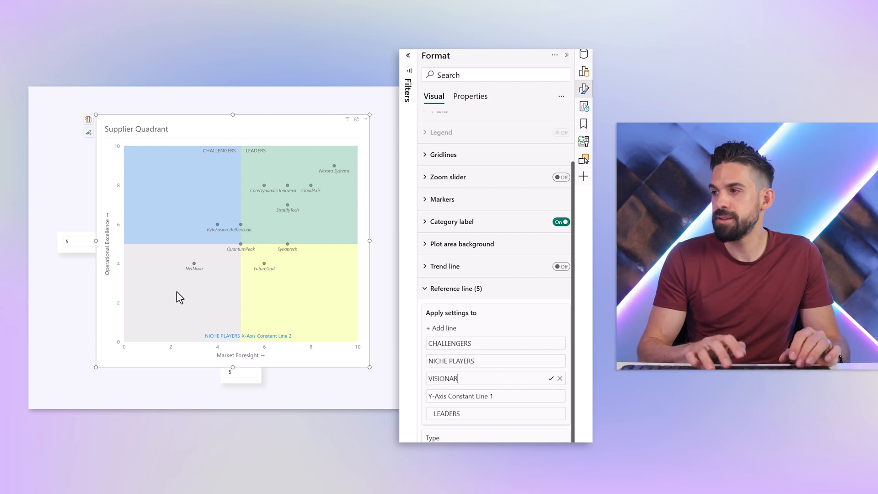
pyautogui.click(439, 273)
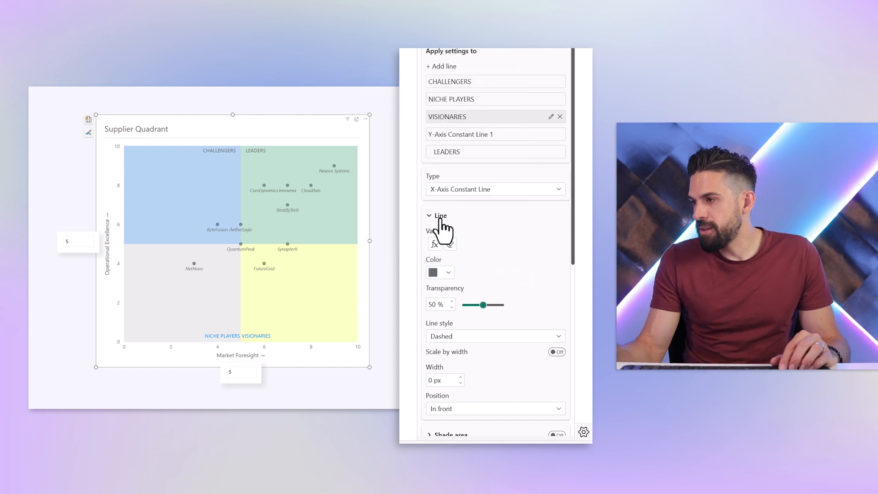
pyautogui.click(440, 273)
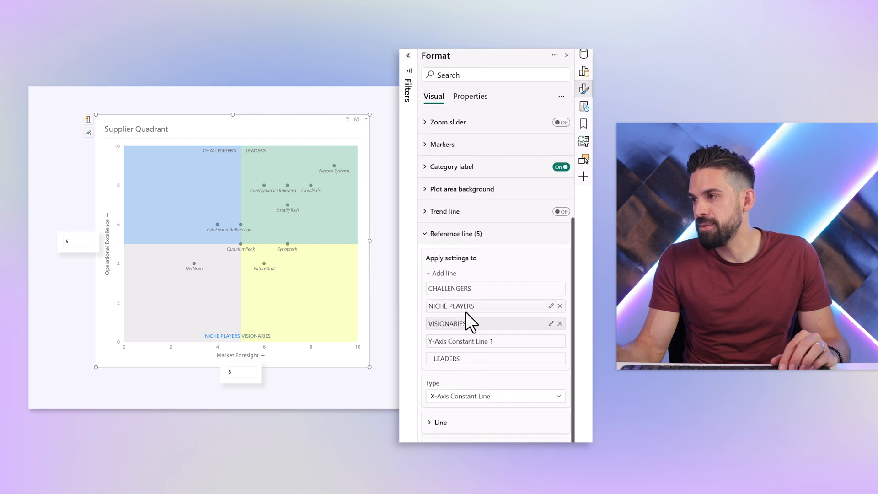
pyautogui.moveTo(510, 402)
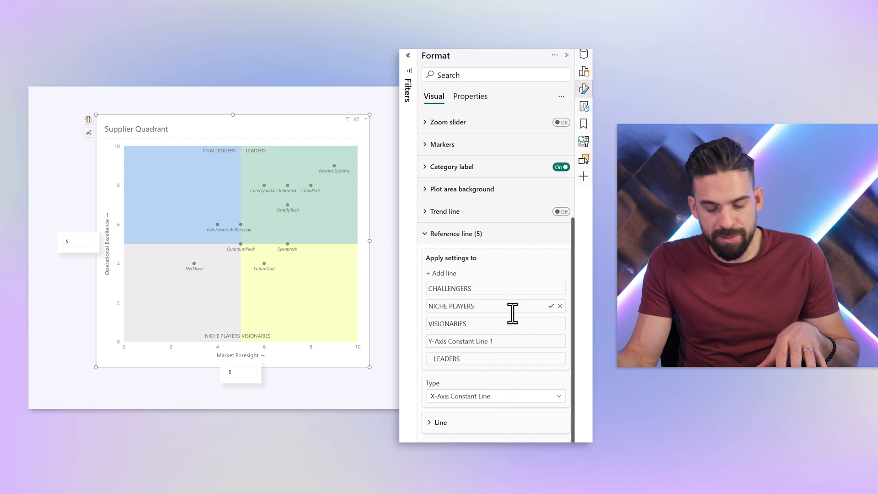
pyautogui.moveTo(488, 324)
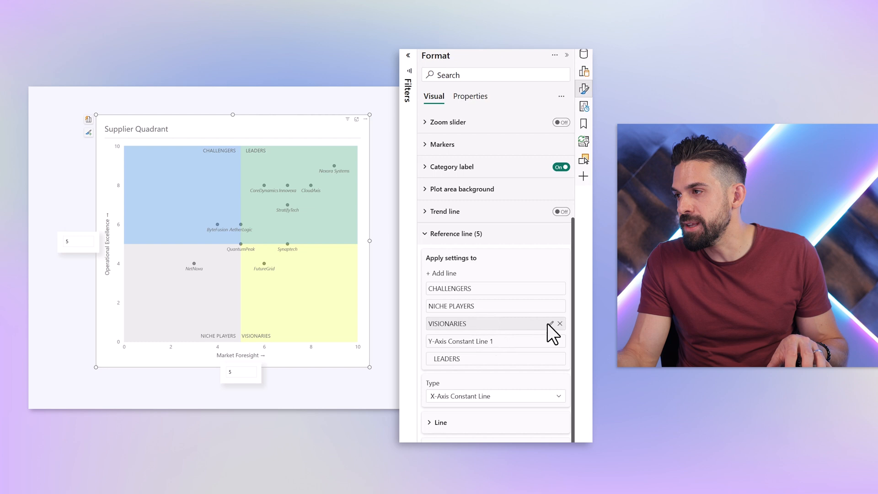
pyautogui.click(495, 323)
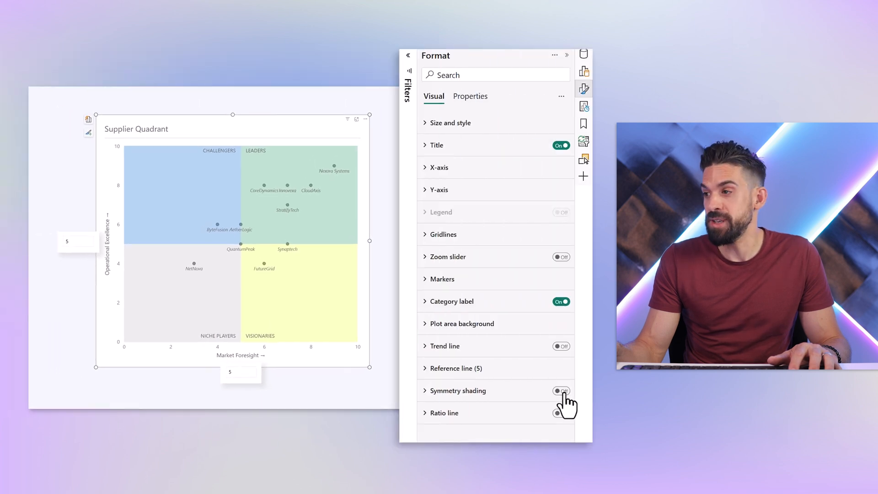
# Step: Turn on symmetry shading with white upper shading at 95% transparency
pyautogui.click(560, 391)
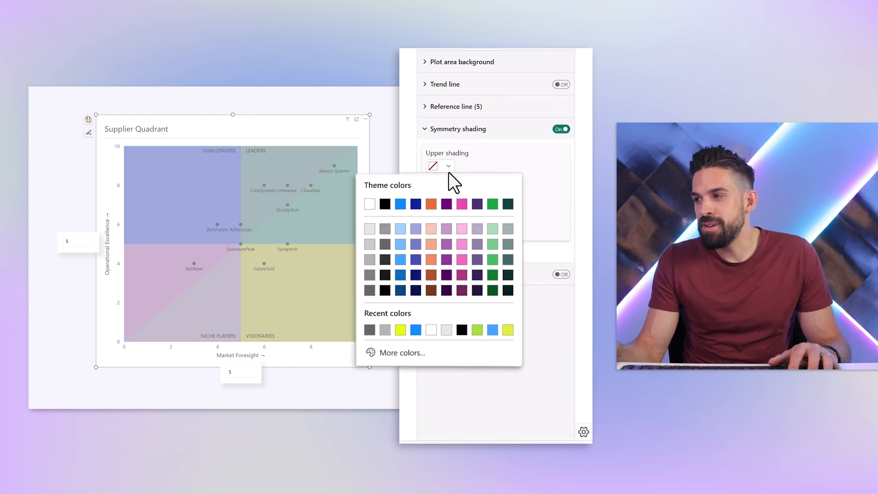
pyautogui.click(369, 203)
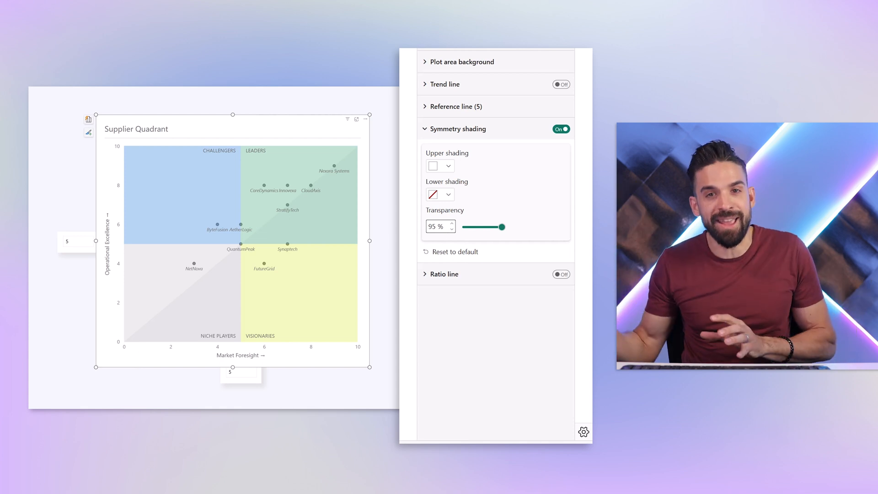
pyautogui.moveTo(297, 155)
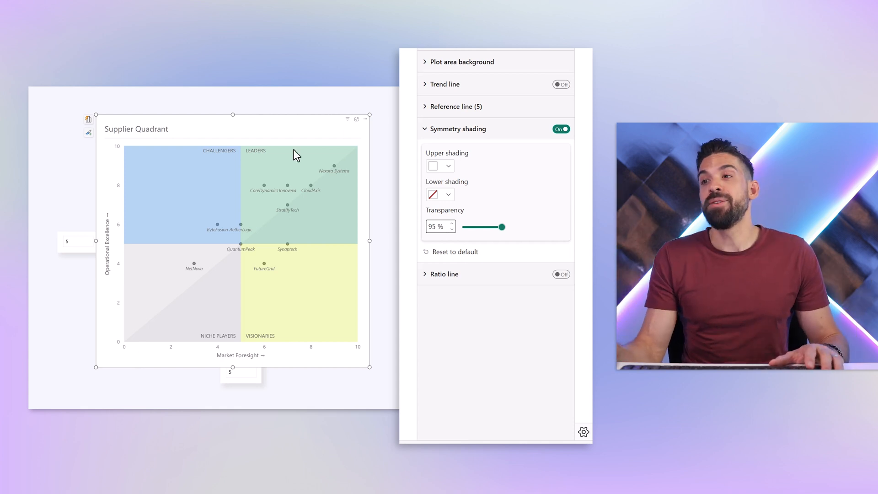
pyautogui.moveTo(338, 230)
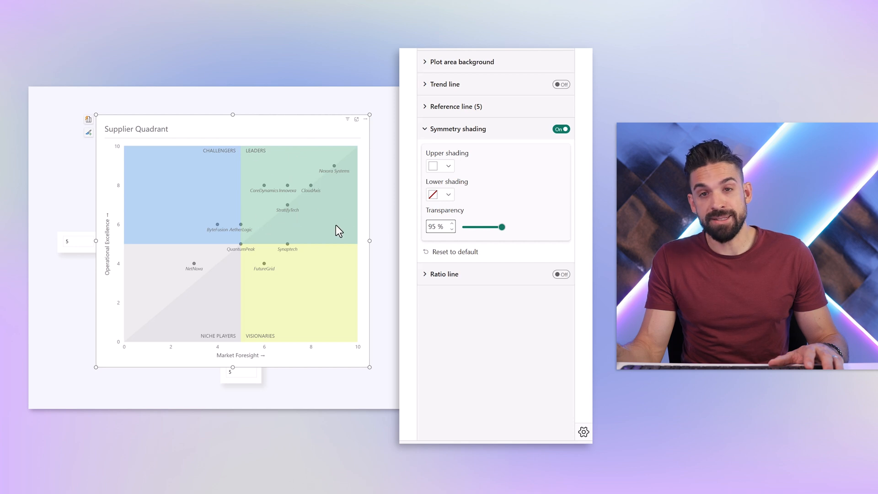
pyautogui.moveTo(338, 163)
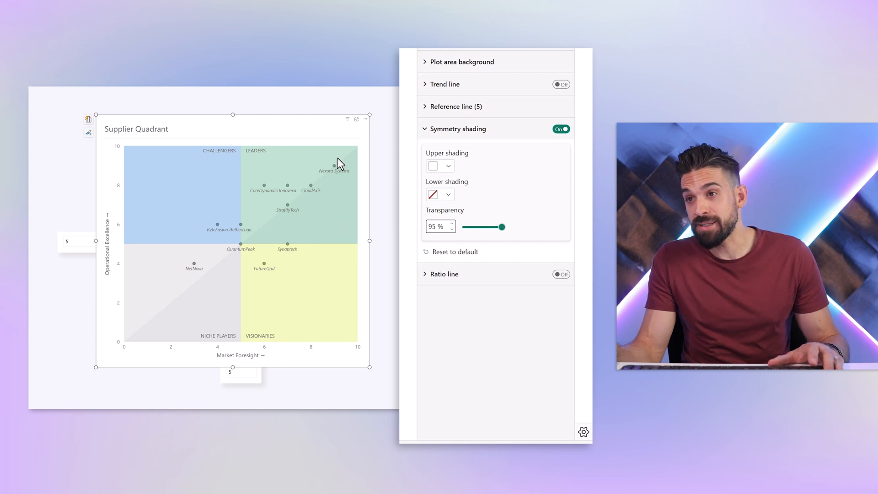
pyautogui.moveTo(264, 233)
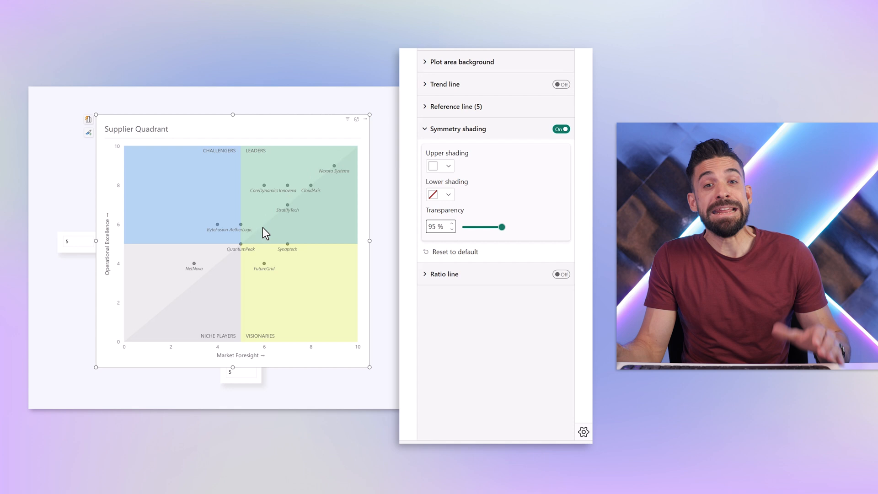
pyautogui.moveTo(272, 198)
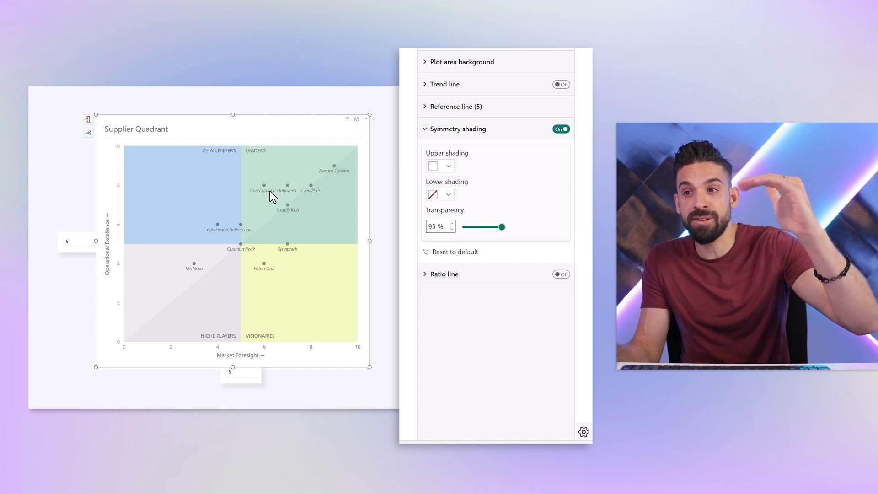
pyautogui.moveTo(280, 219)
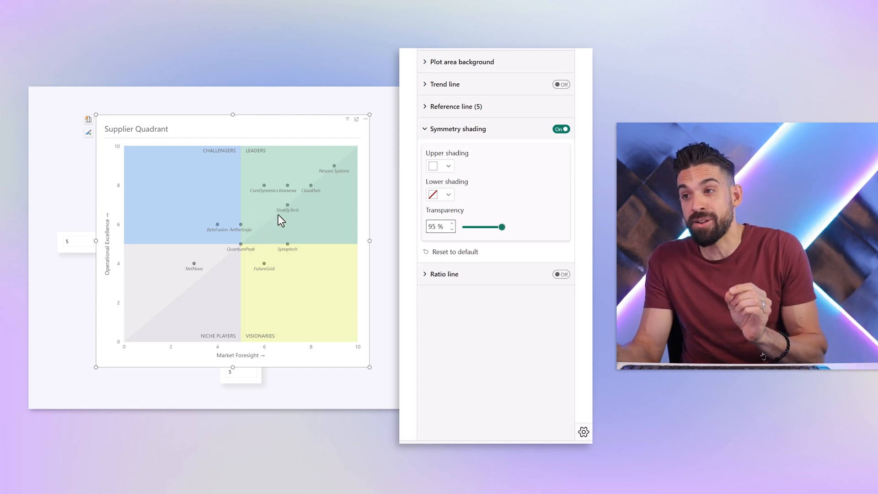
pyautogui.moveTo(336, 174)
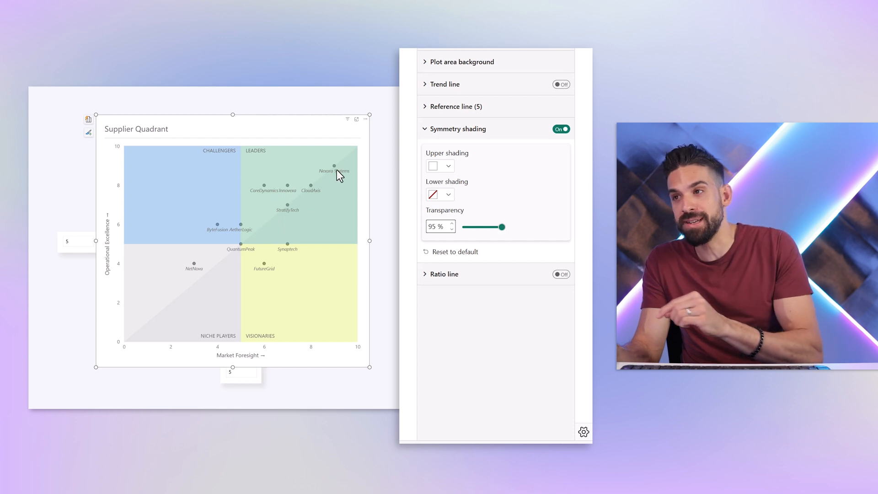